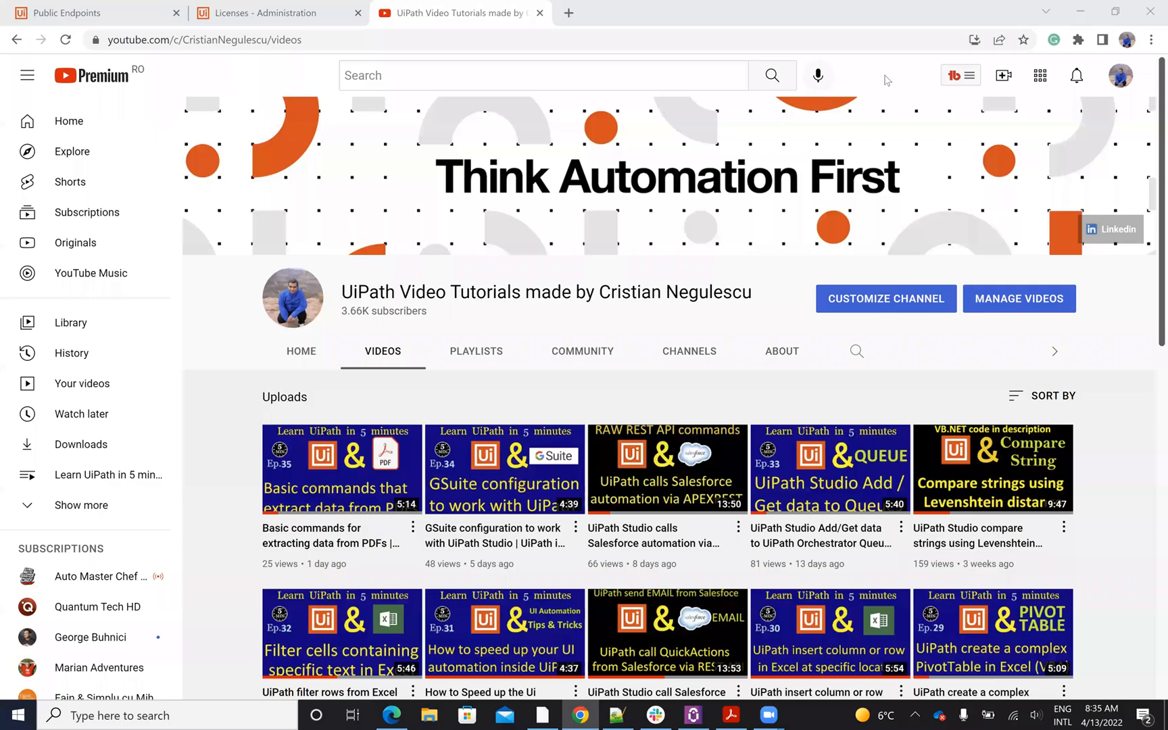
pyautogui.moveTo(519, 380)
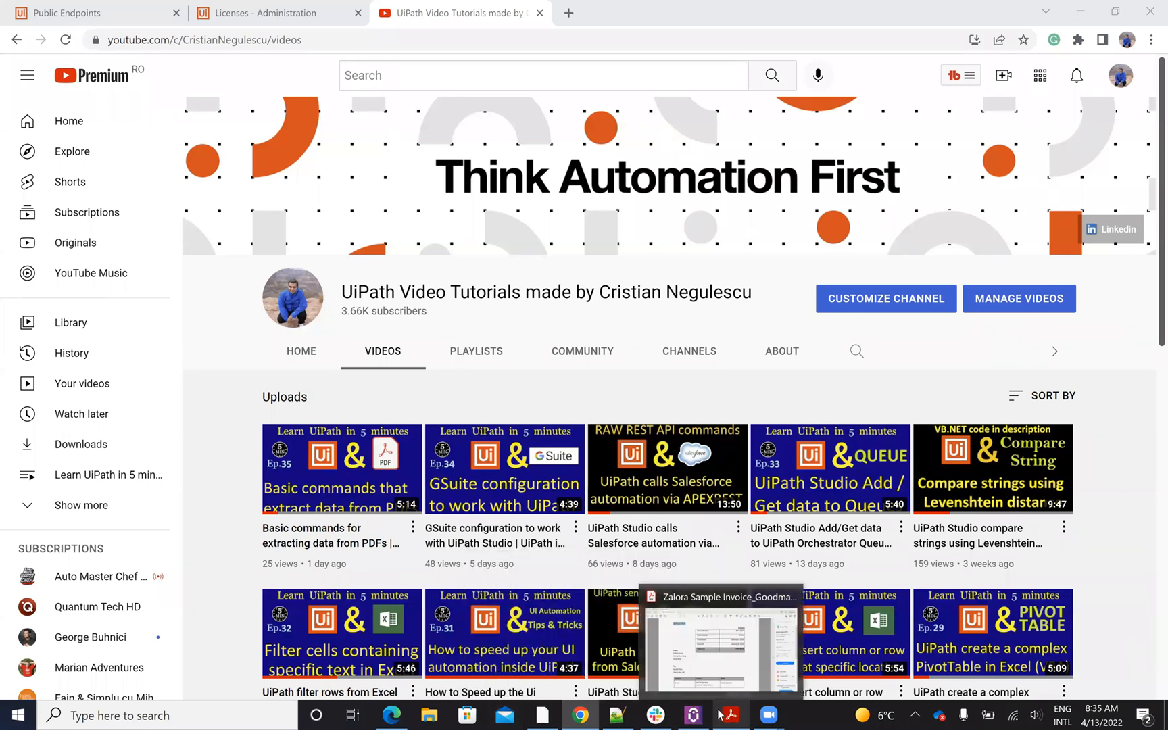
# Bring the Zalora invoice INV-3337 PDF to the front in Acrobat Reader
pyautogui.click(720, 648)
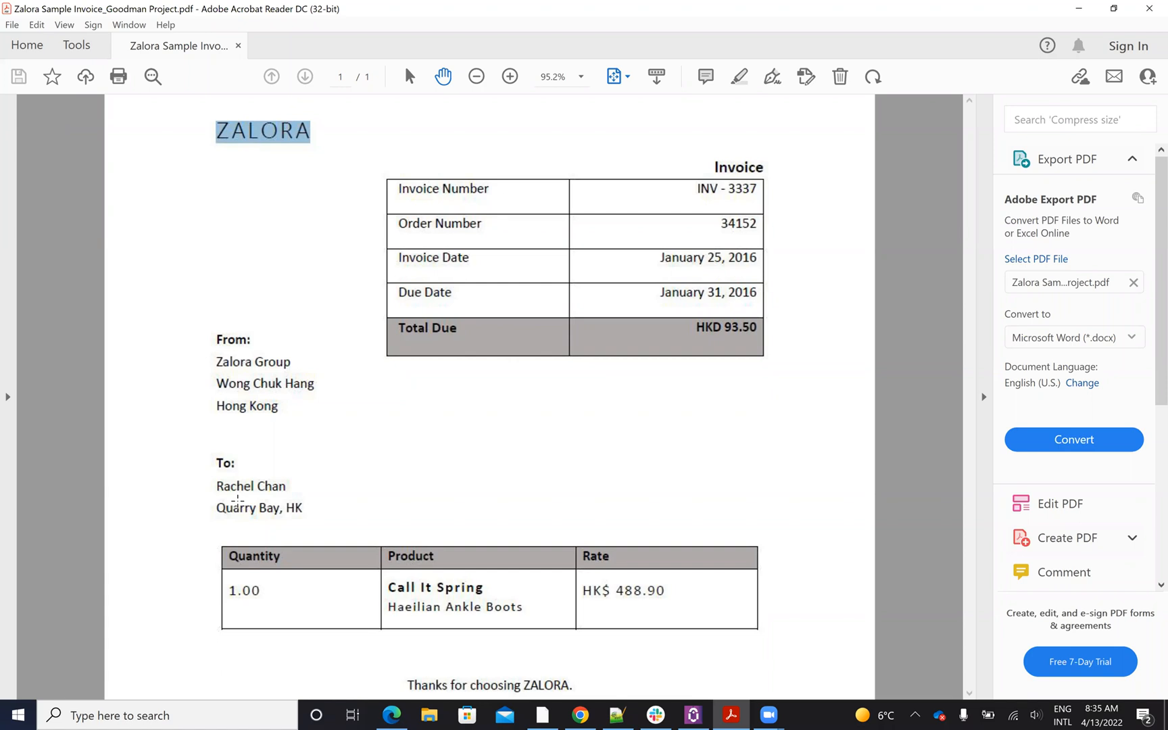
pyautogui.moveTo(381, 152)
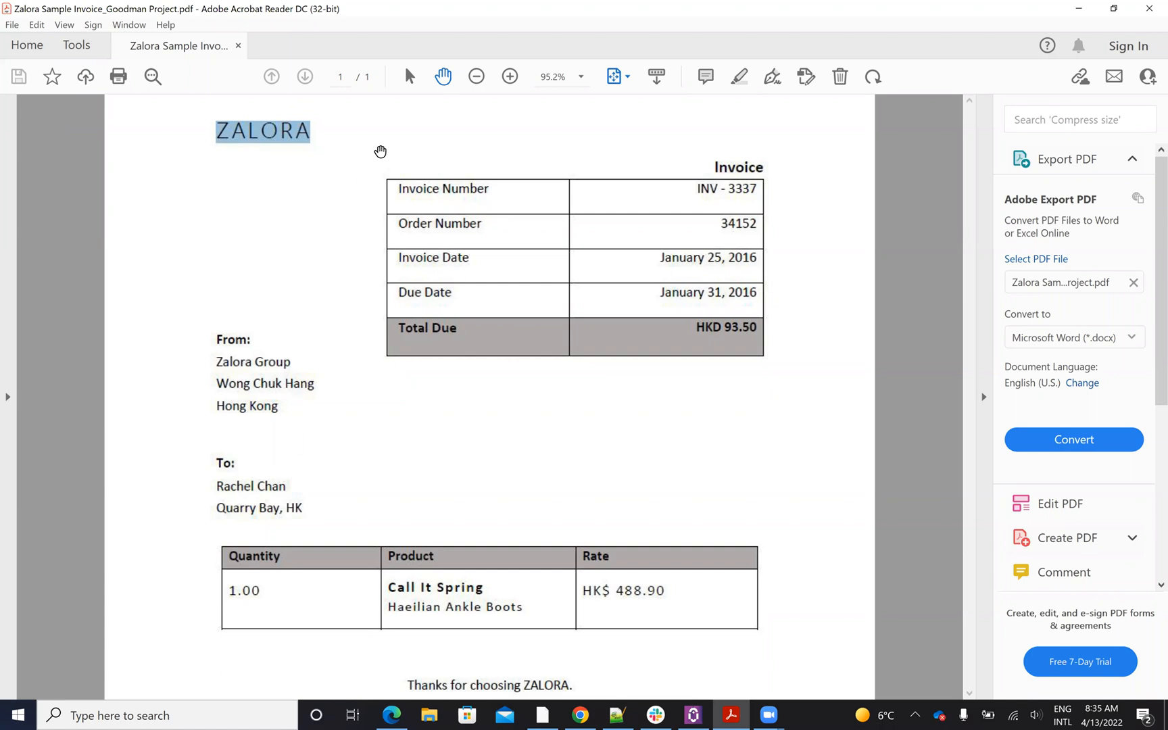
pyautogui.moveTo(692, 716)
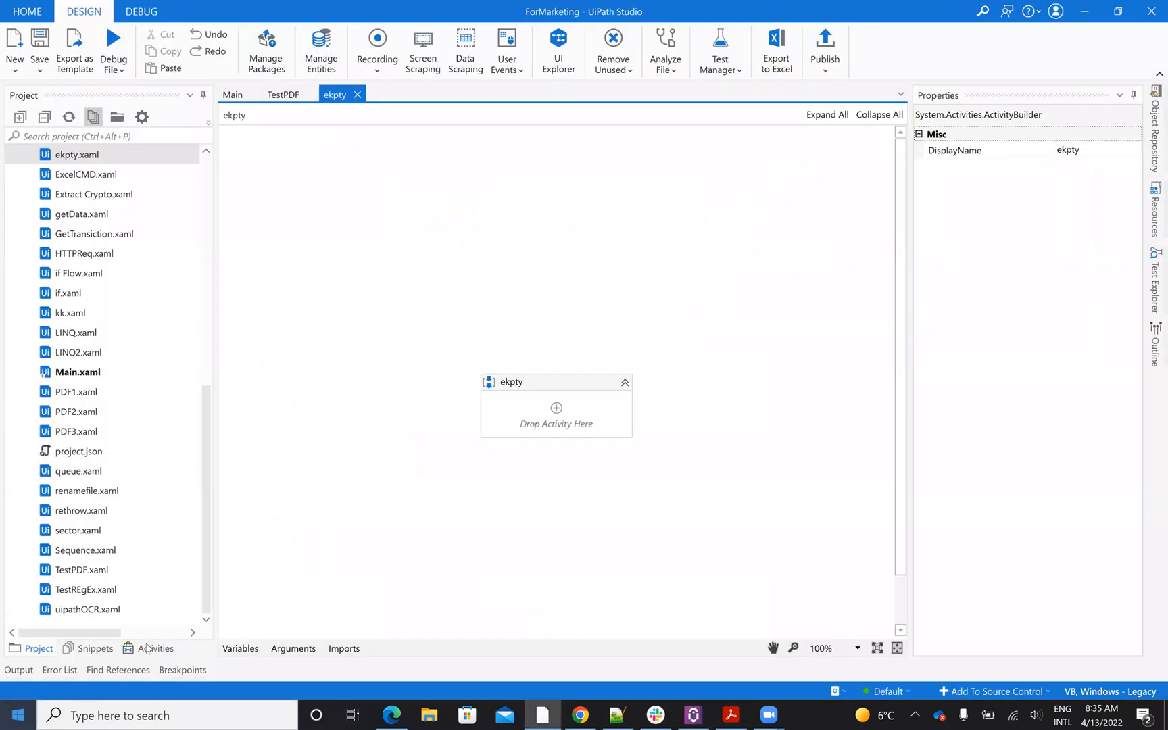
# Search the Activities panel for 'ocr' to list the OCR engine activities
pyautogui.click(155, 648)
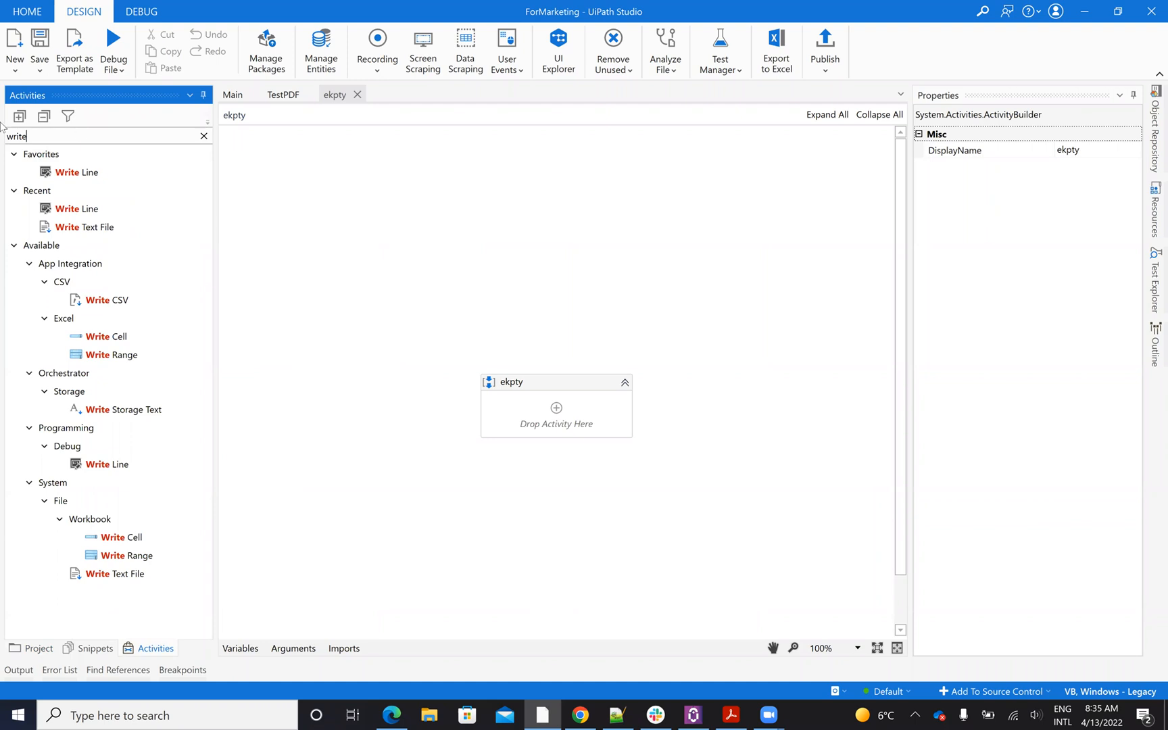
pyautogui.click(204, 136)
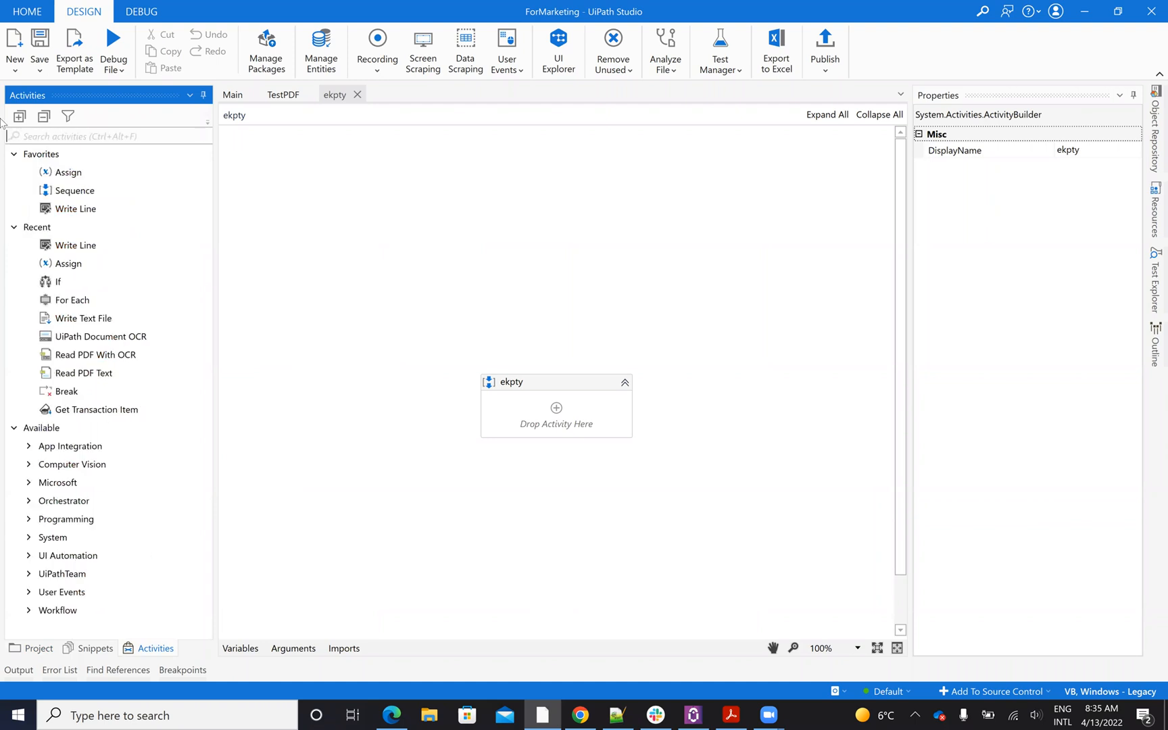
pyautogui.write('ocr')
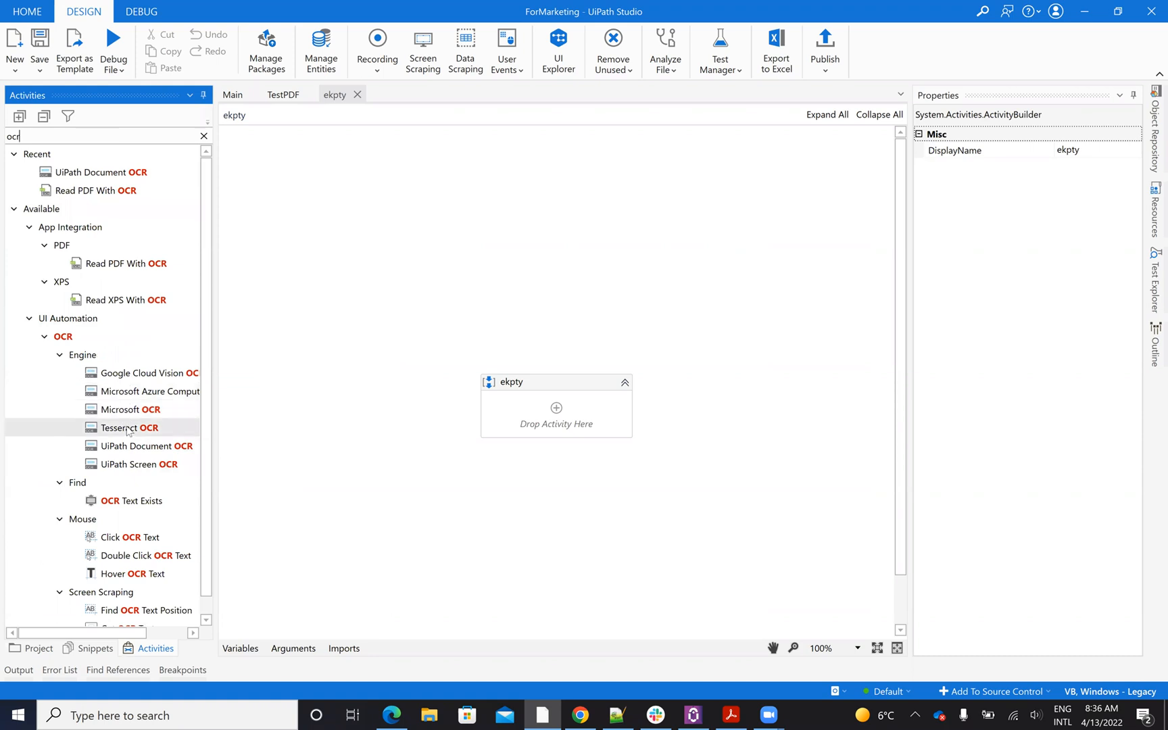
pyautogui.moveTo(138, 463)
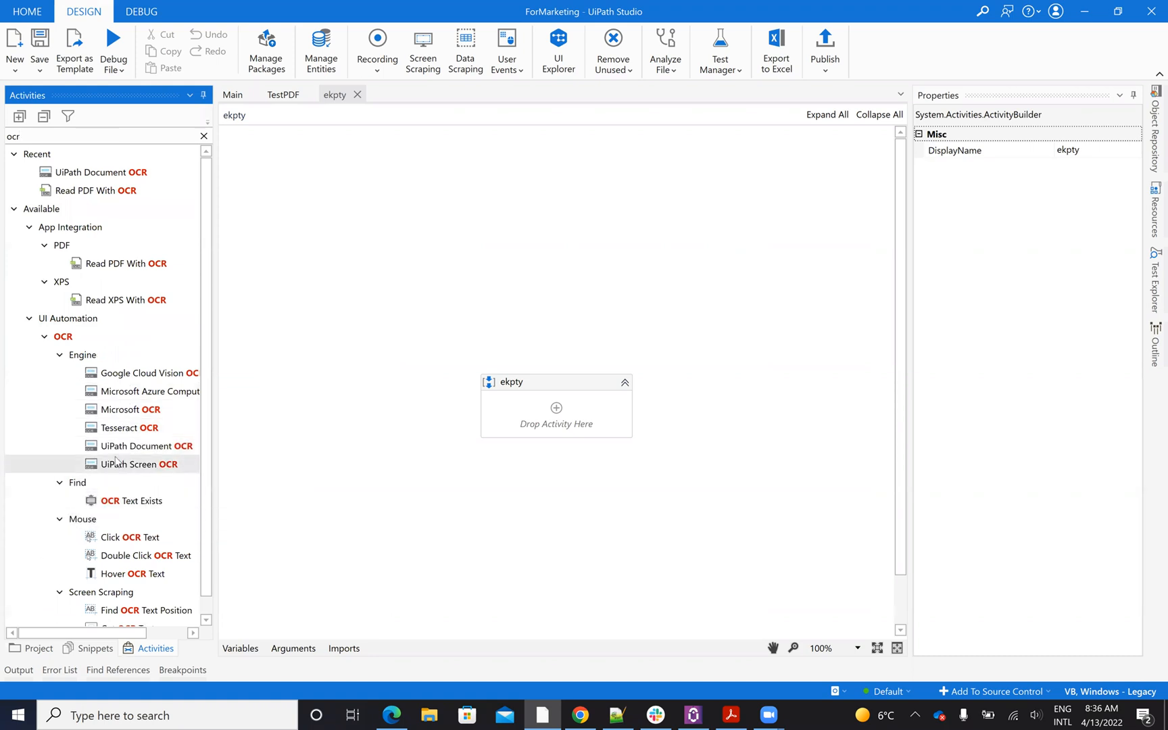
pyautogui.moveTo(141, 463)
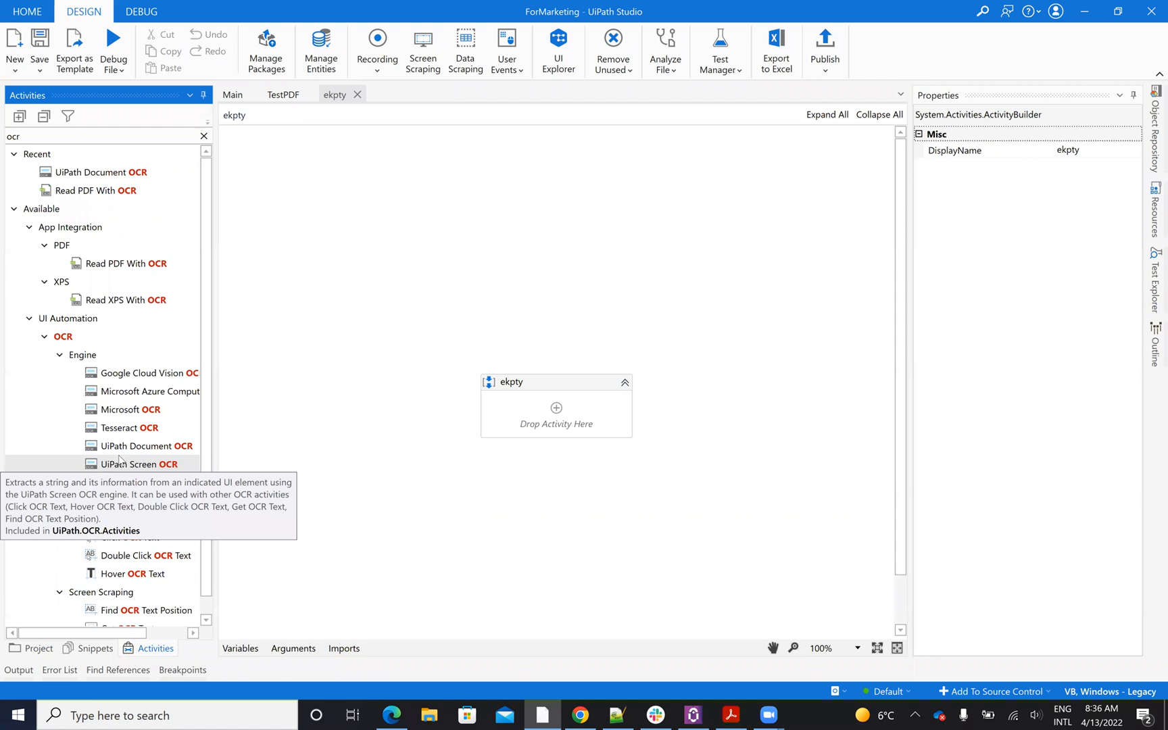
pyautogui.moveTo(747, 700)
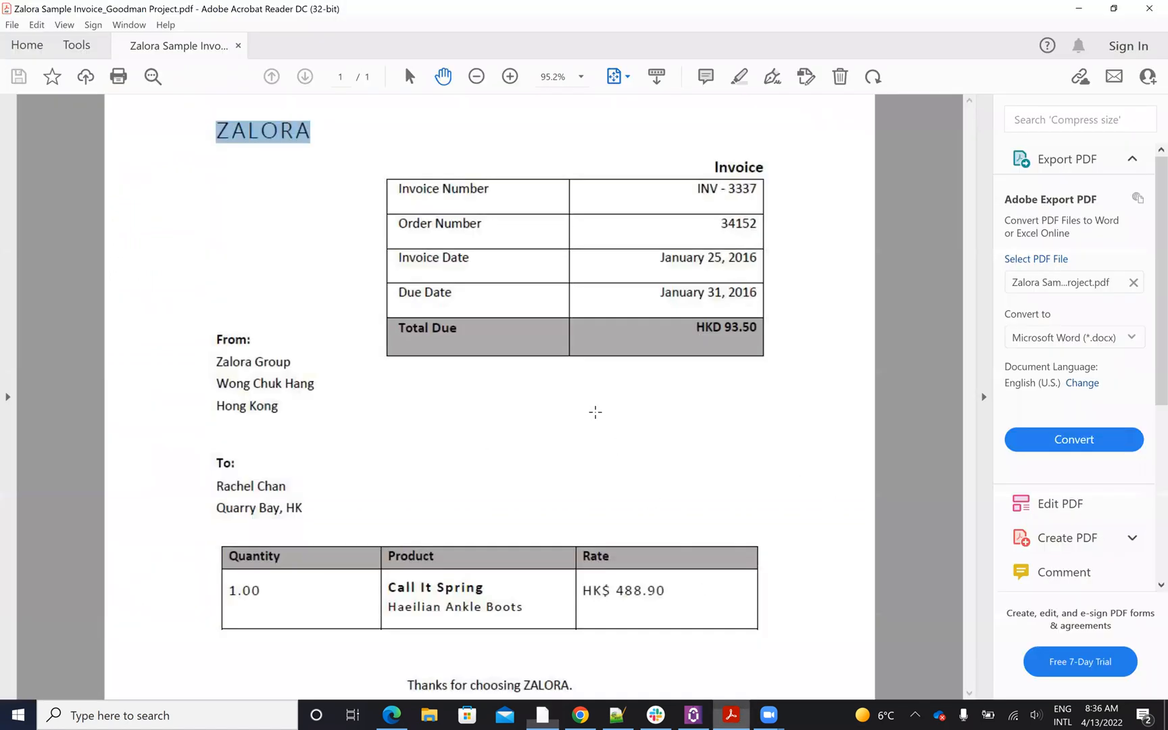
pyautogui.moveTo(611, 585)
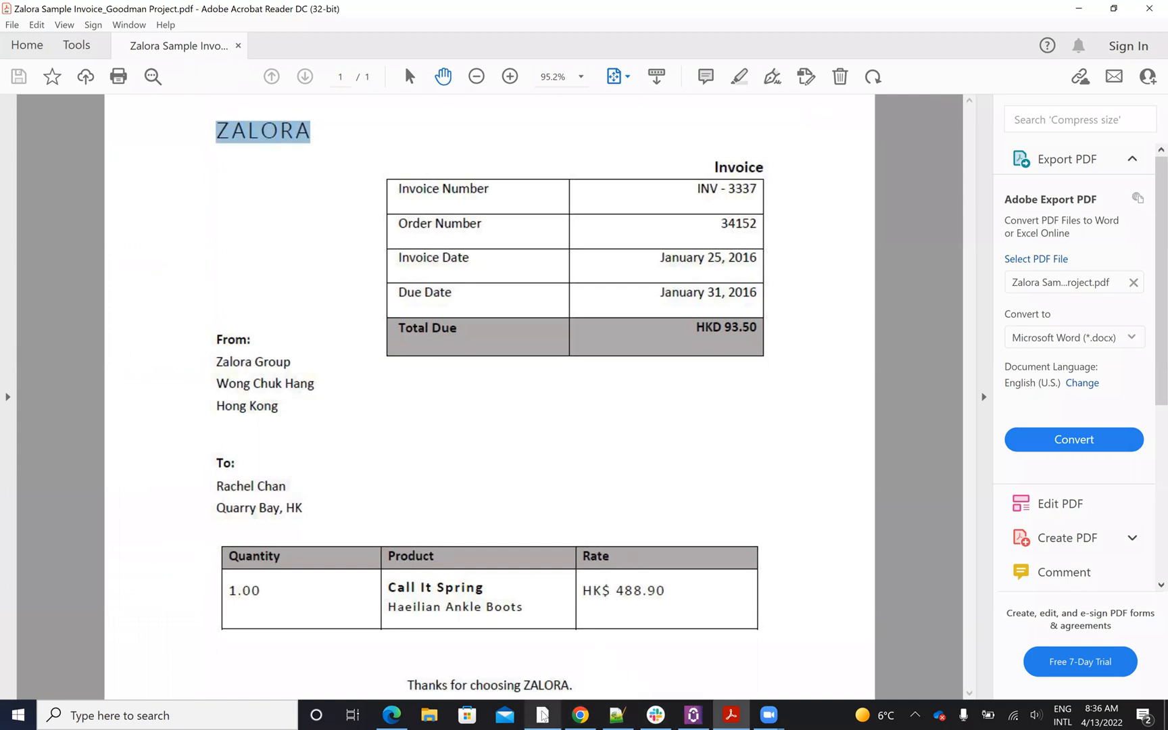
pyautogui.click(542, 715)
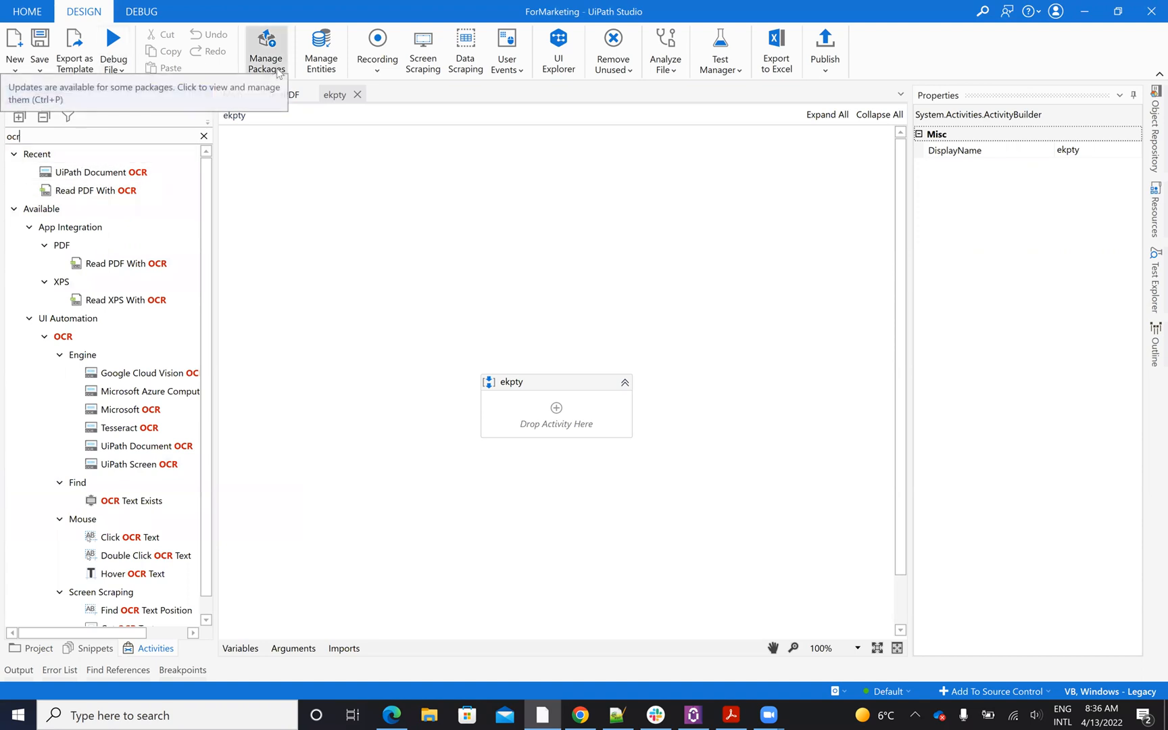
pyautogui.click(265, 51)
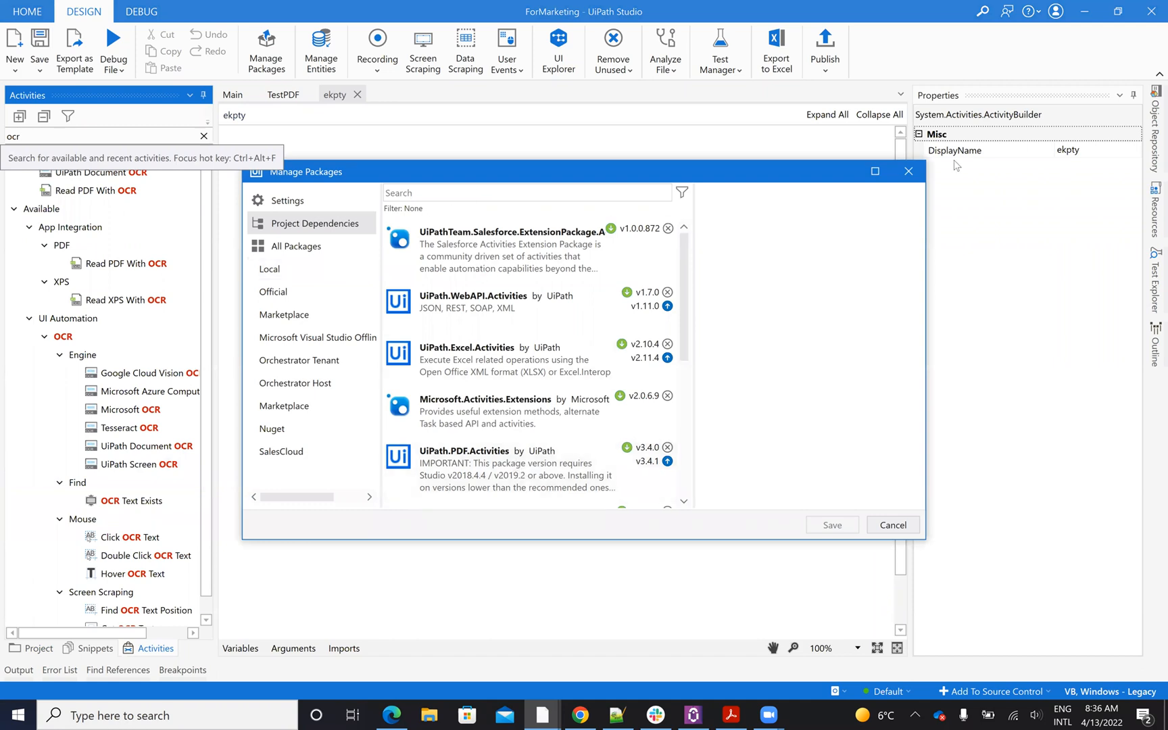
pyautogui.click(891, 524)
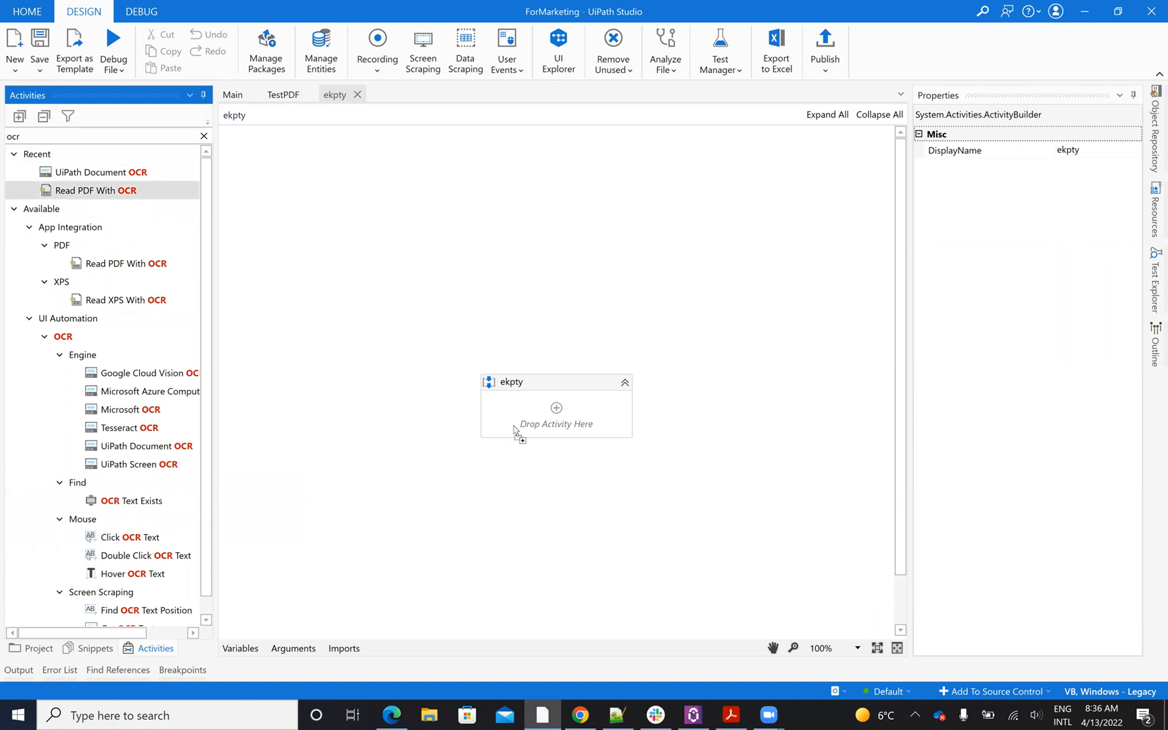
# Add Read PDF With OCR to the ekpty sequence and select its Microsoft OCR engine
pyautogui.moveTo(103, 189); pyautogui.dragTo(556, 407)
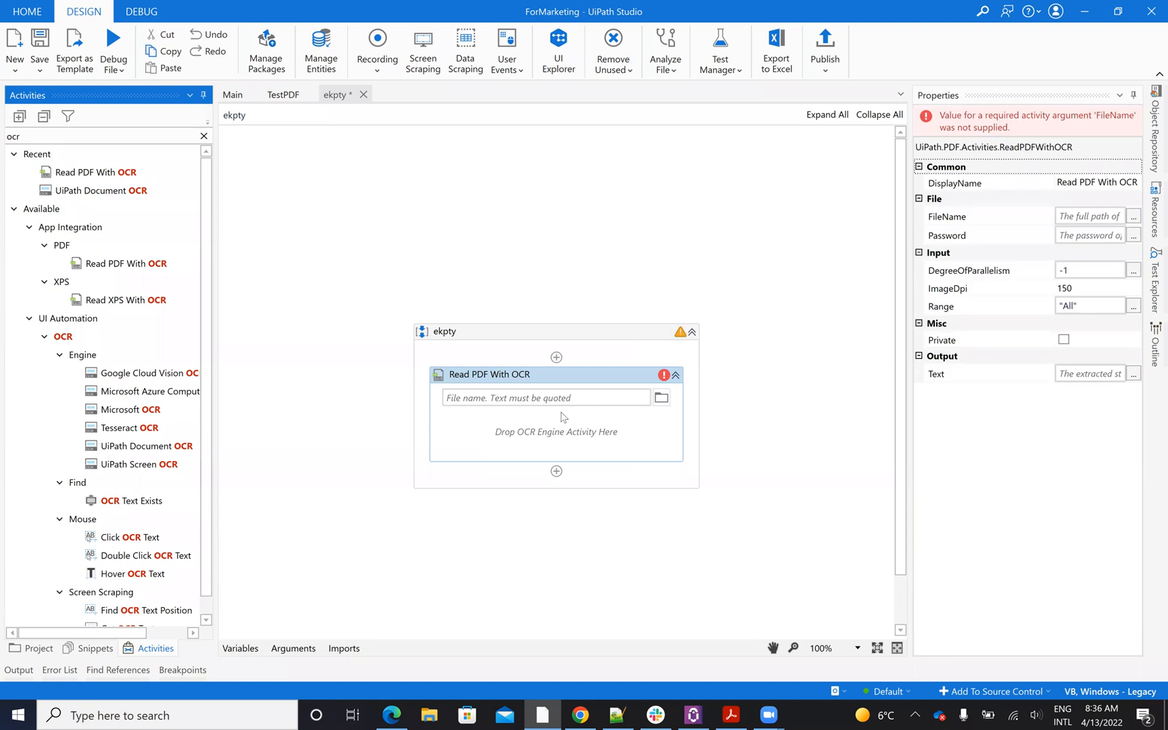
pyautogui.moveTo(129, 409)
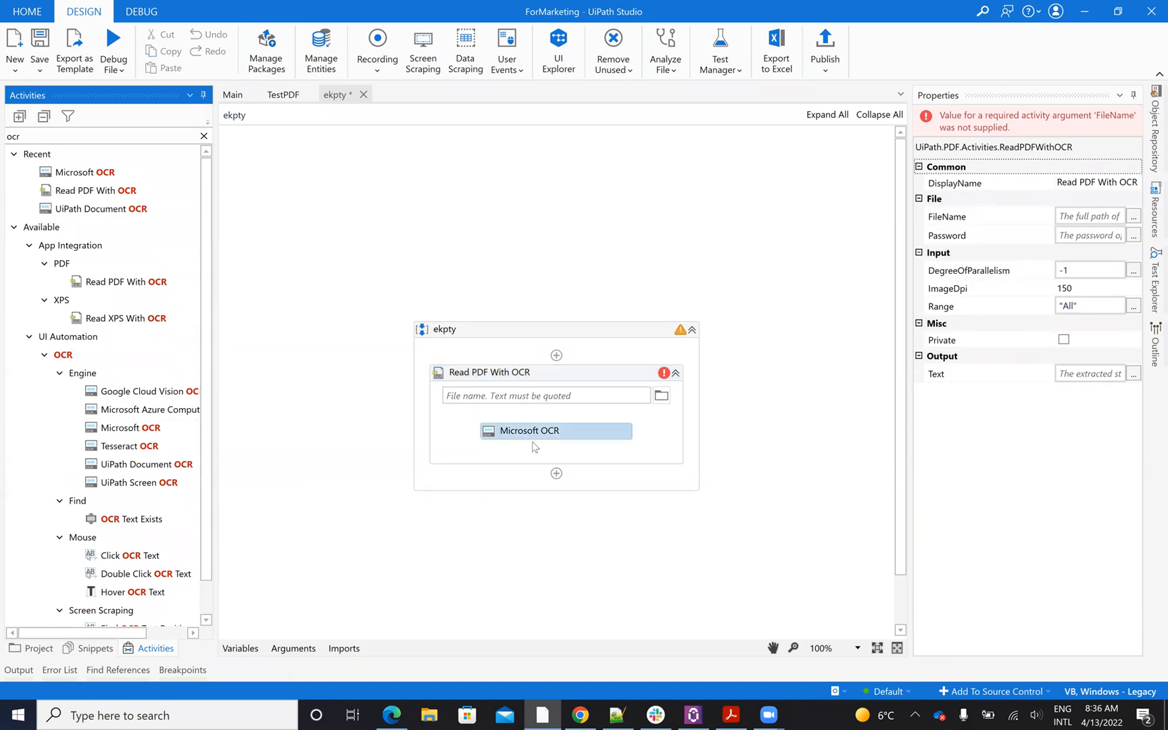
pyautogui.click(529, 431)
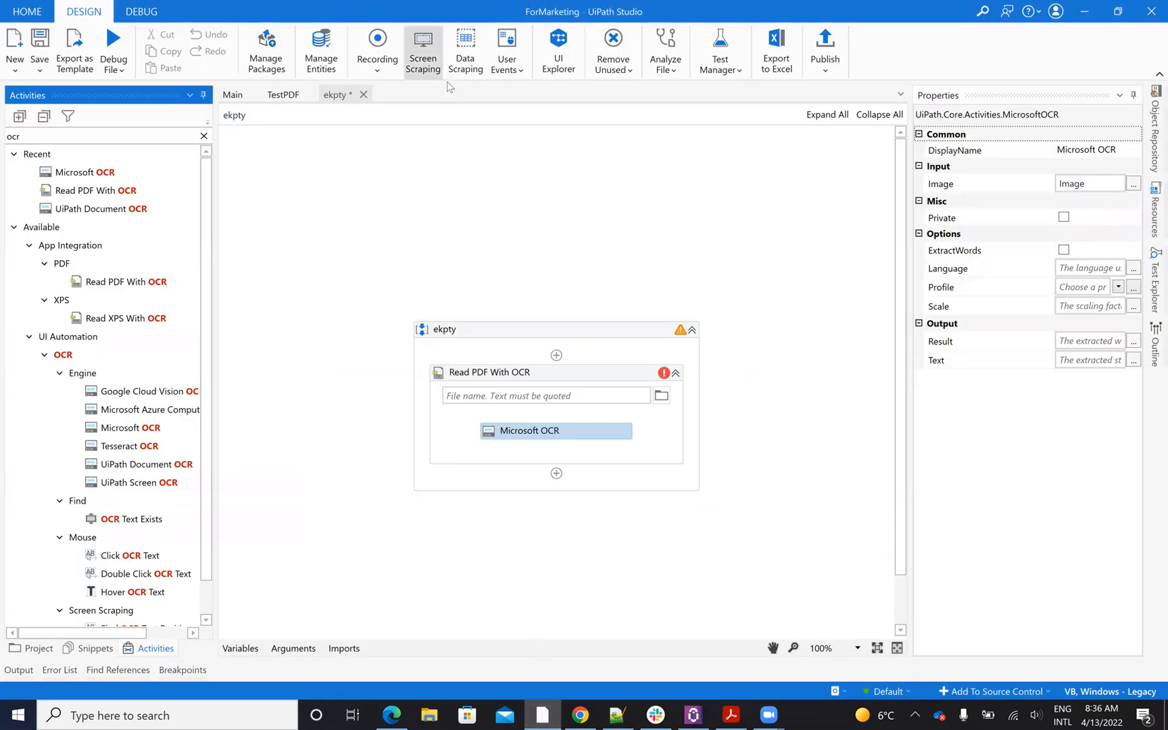
# Screen-scrape the invoice using the OCR method with the Microsoft OCR engine
pyautogui.click(422, 45)
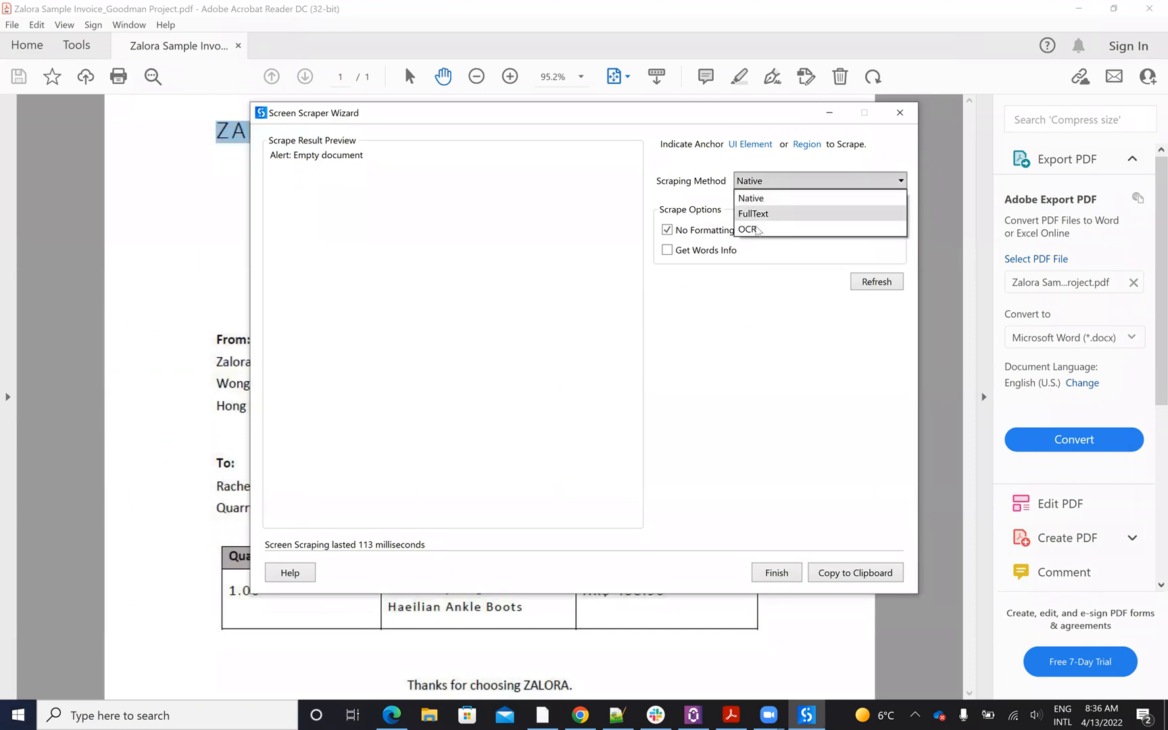
pyautogui.click(749, 229)
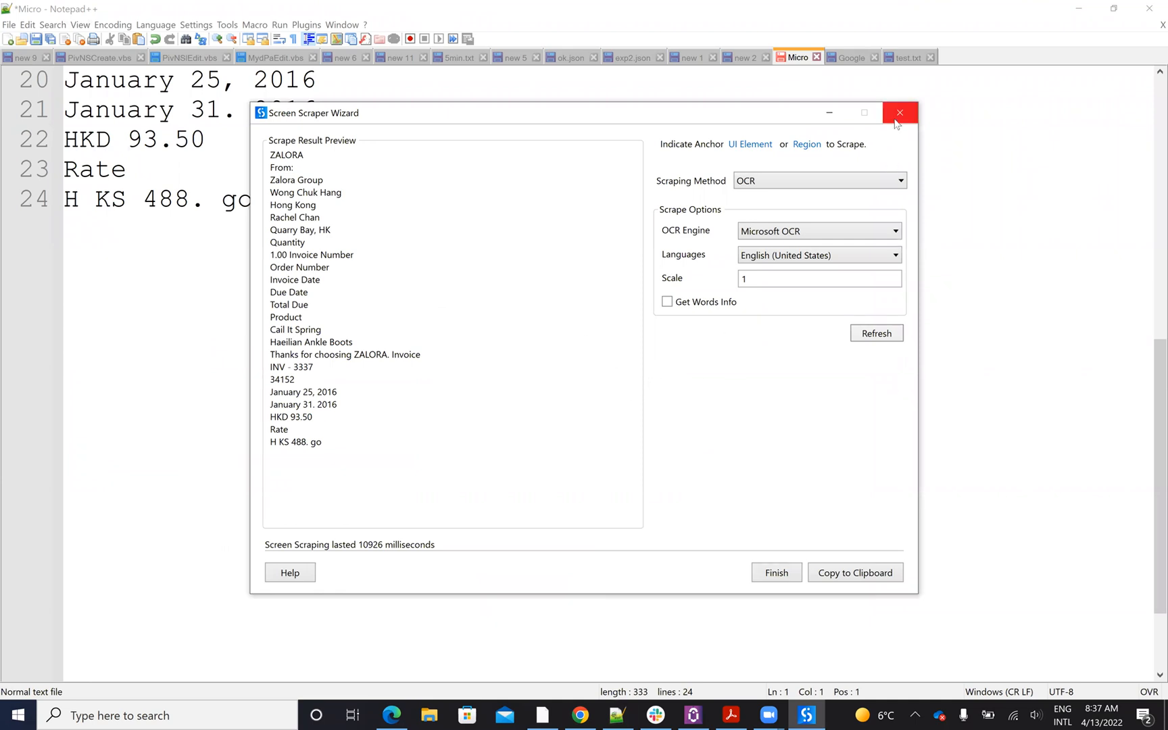
# Close the Screen Scraper Wizard and bring up the Micro OCR text in Notepad++
pyautogui.click(899, 112)
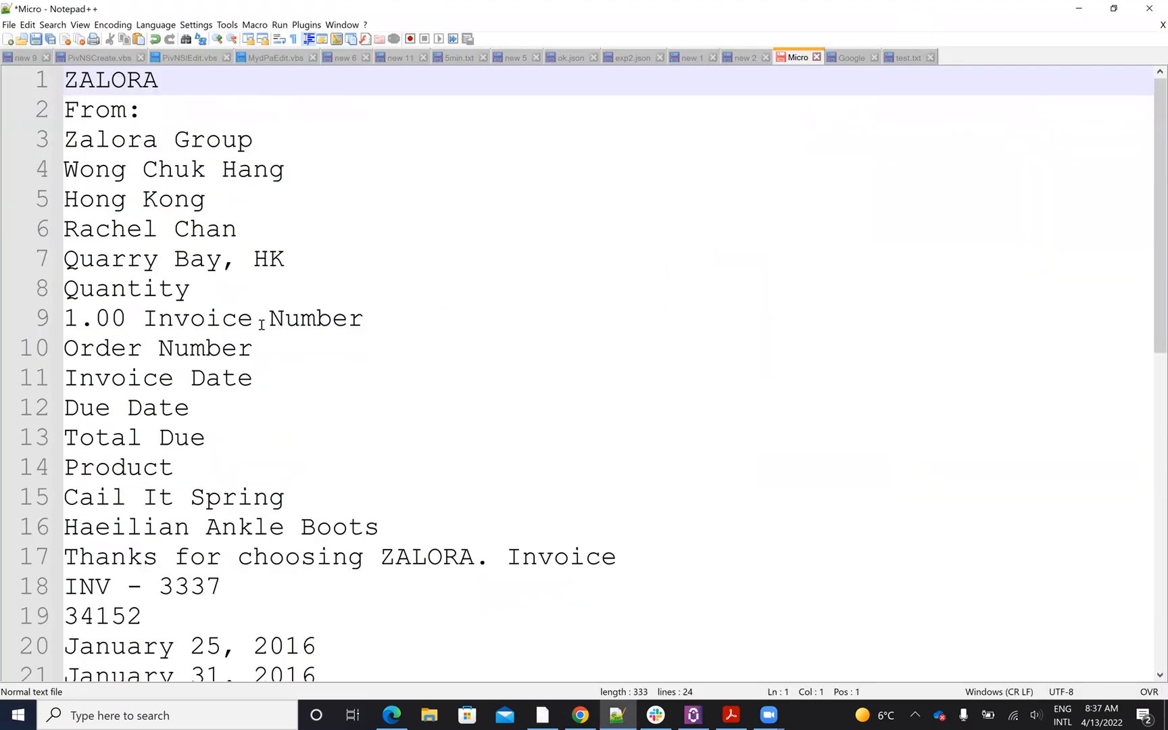
pyautogui.click(579, 715)
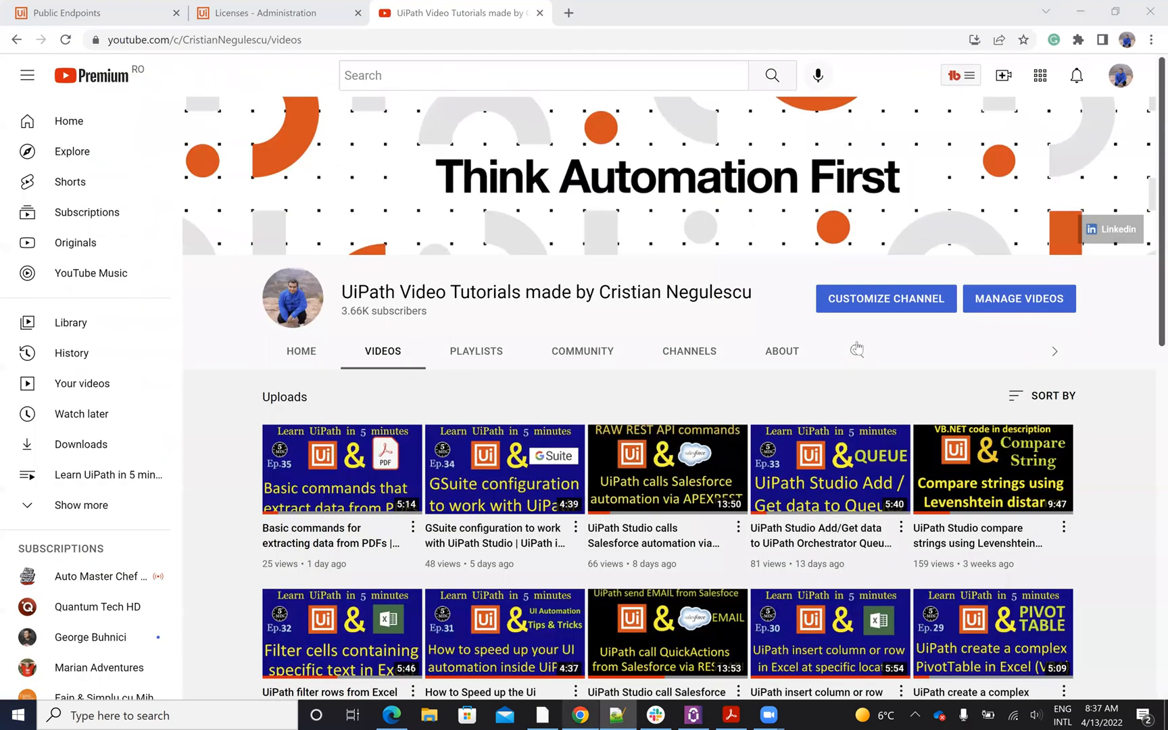
pyautogui.write('ps')
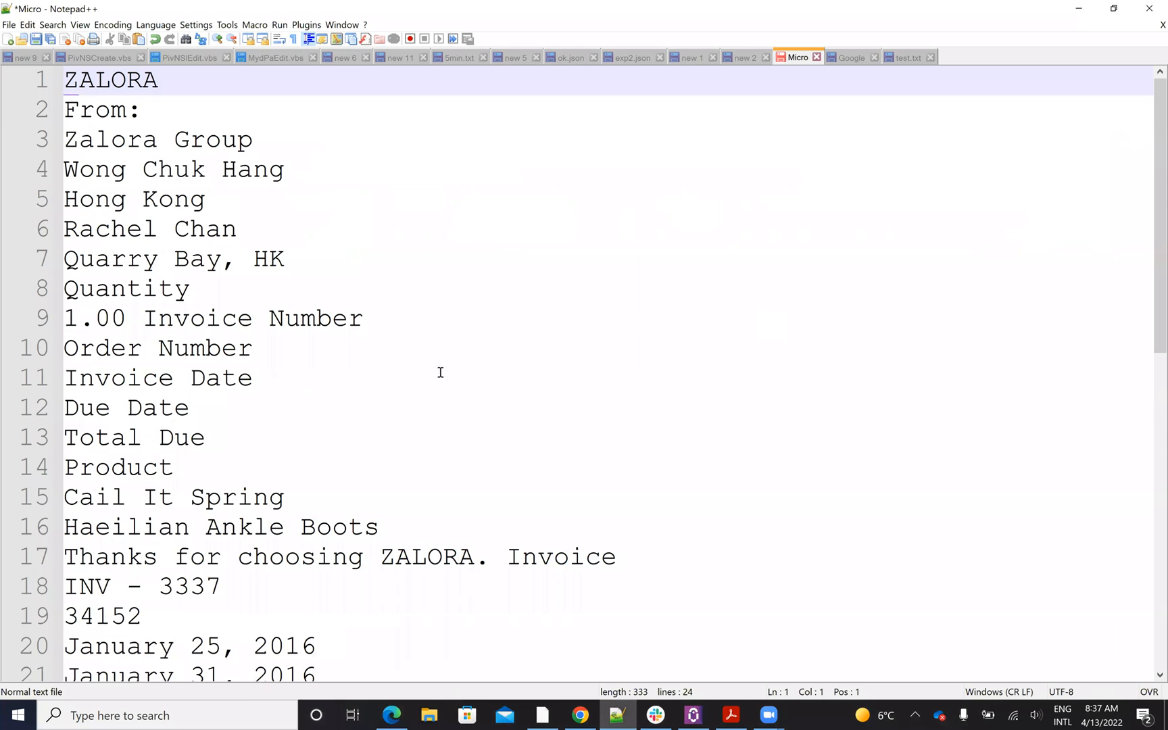
# Review the Micro text, then compare the Google OCR output with its errors like ZALDRA
pyautogui.scroll(-3)
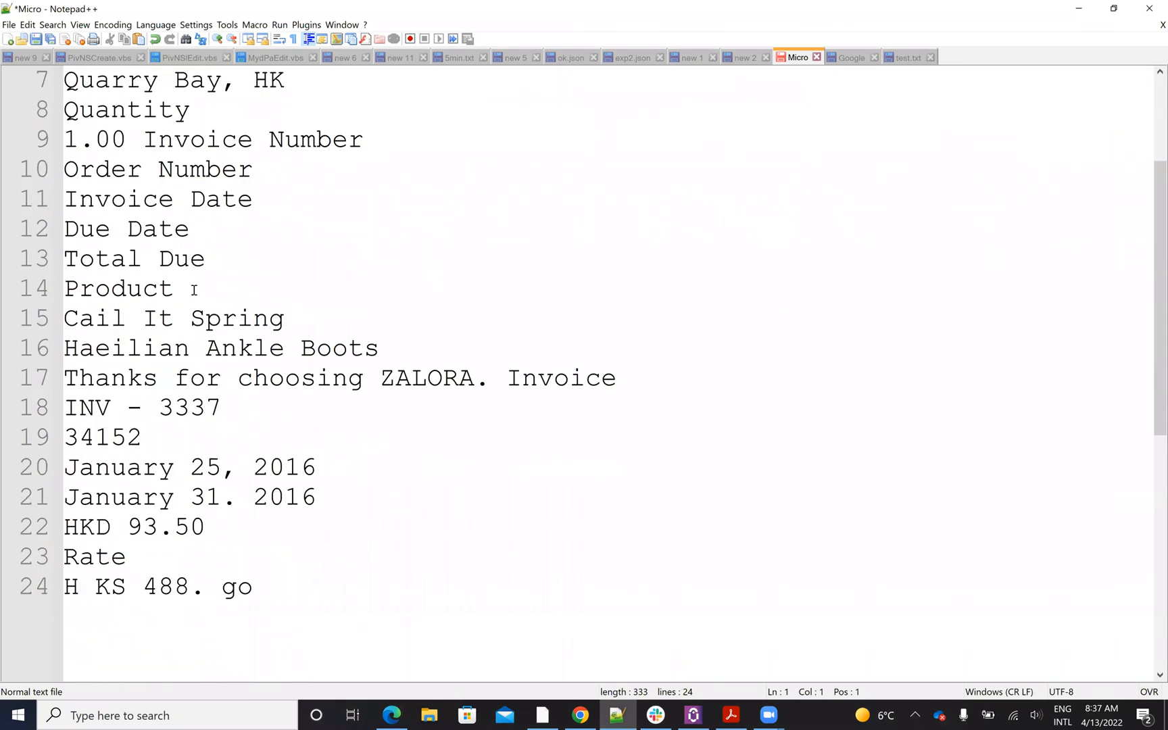
pyautogui.scroll(3)
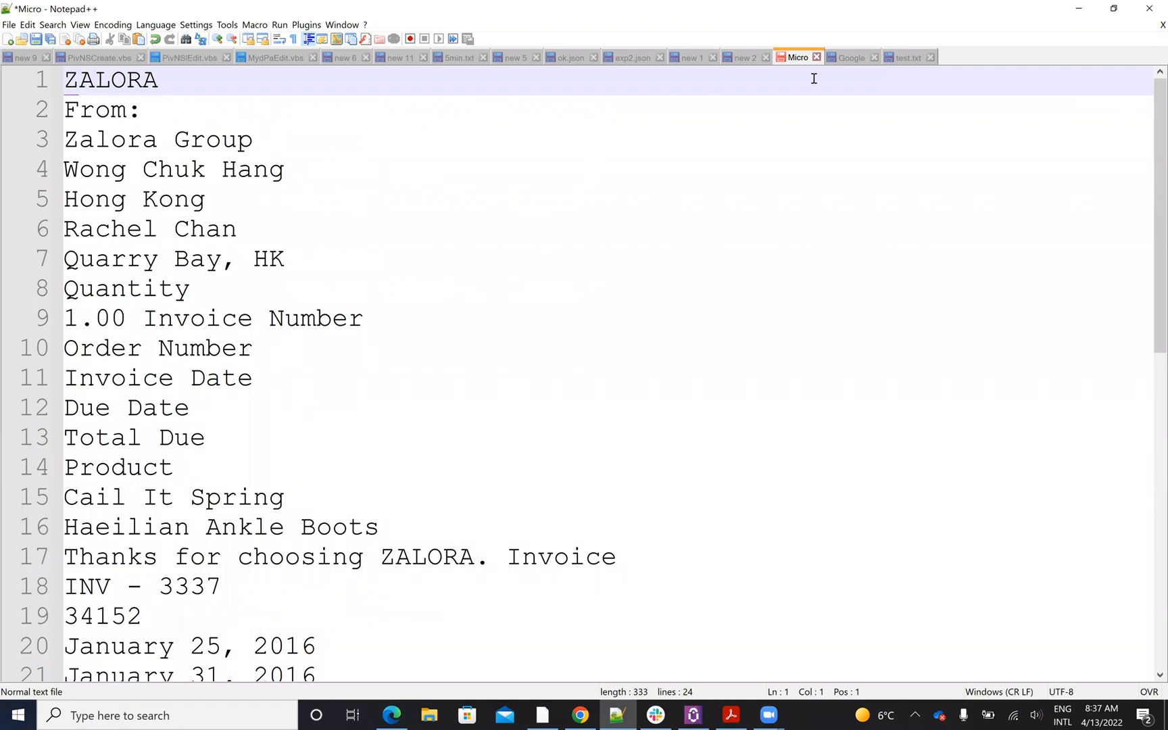
pyautogui.click(852, 58)
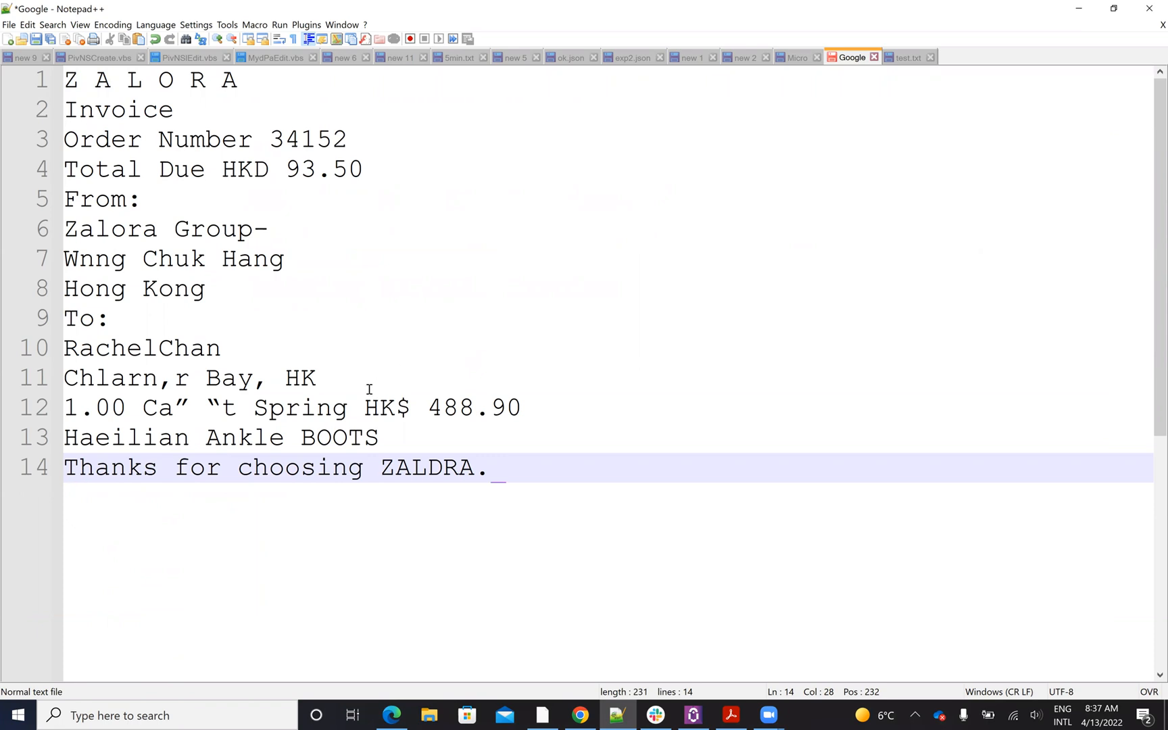
pyautogui.moveTo(188, 402)
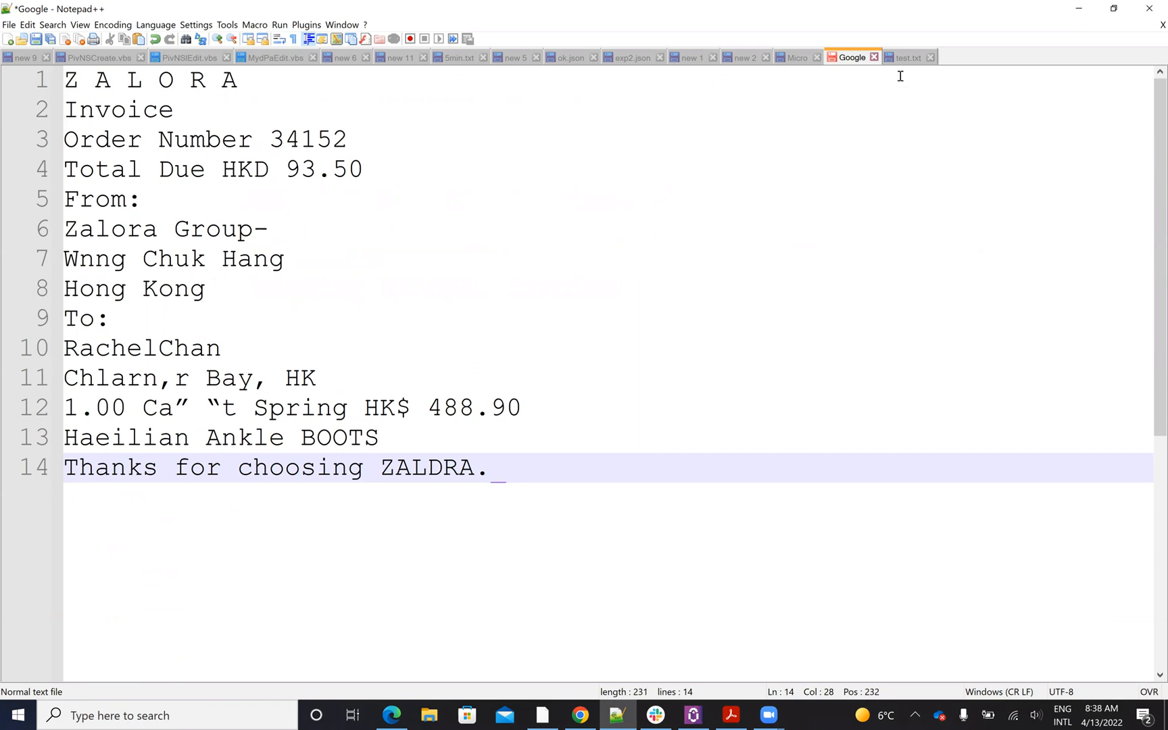
pyautogui.click(906, 58)
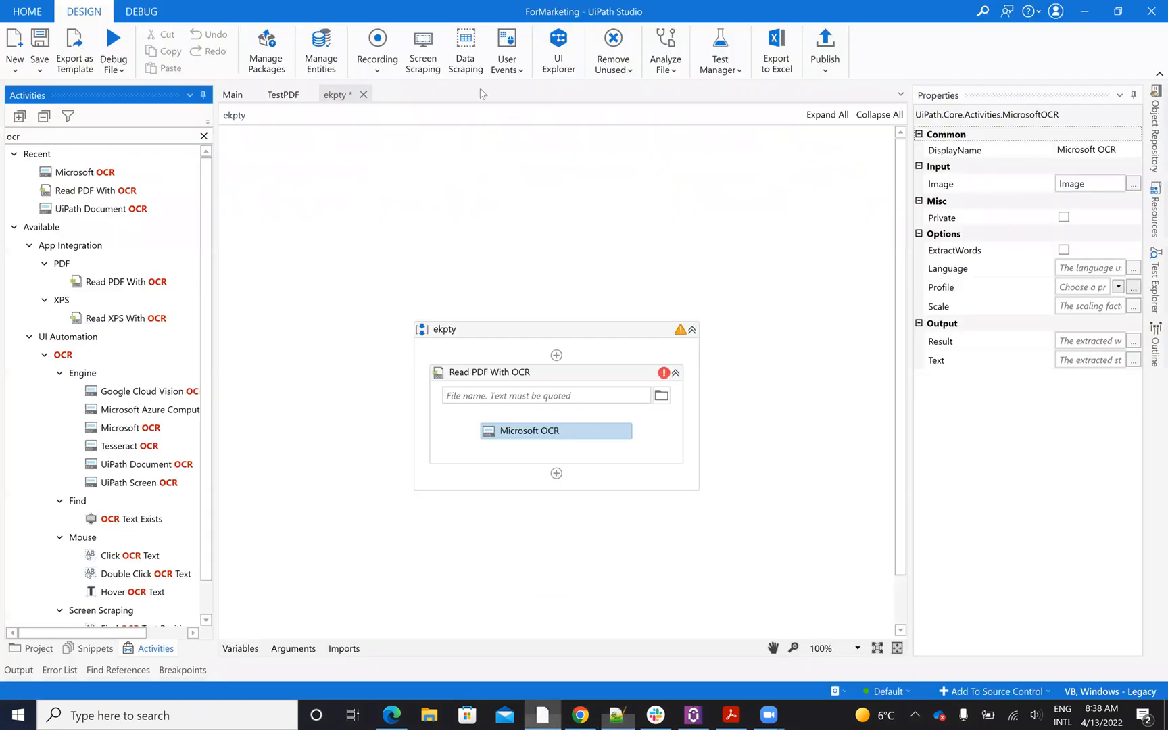
# Show the TestPDF workflow and select its UiPath Document OCR activity
pyautogui.click(283, 95)
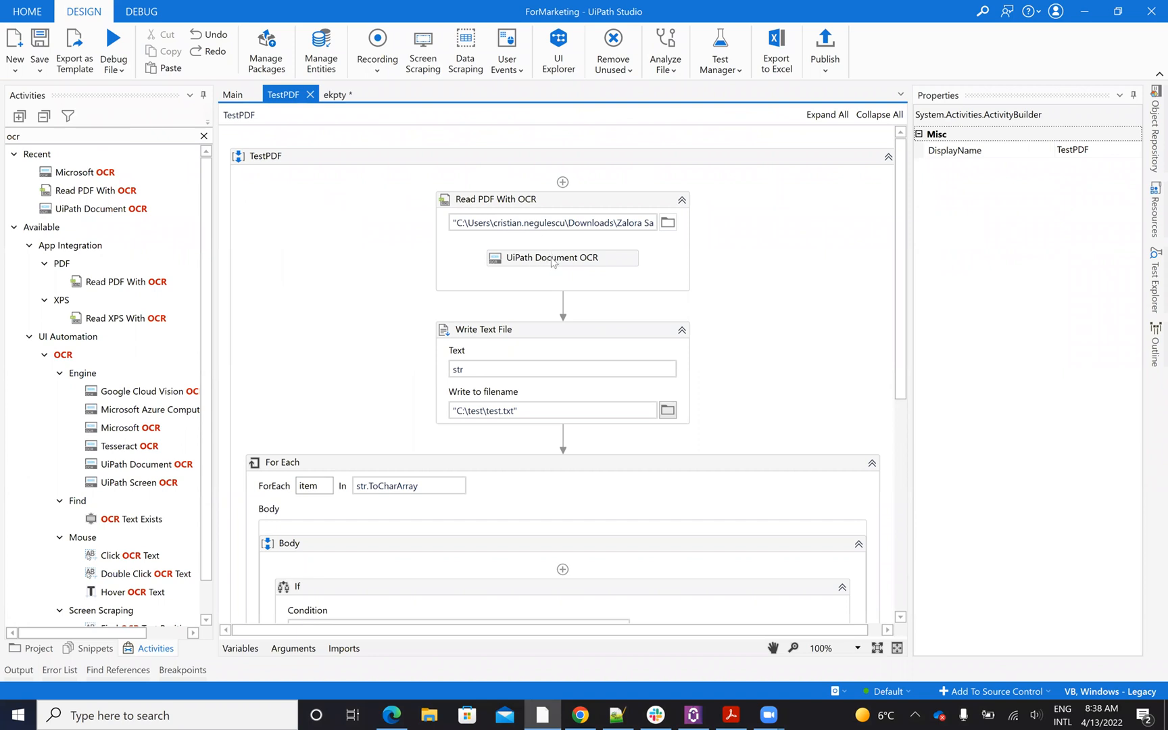
pyautogui.click(555, 256)
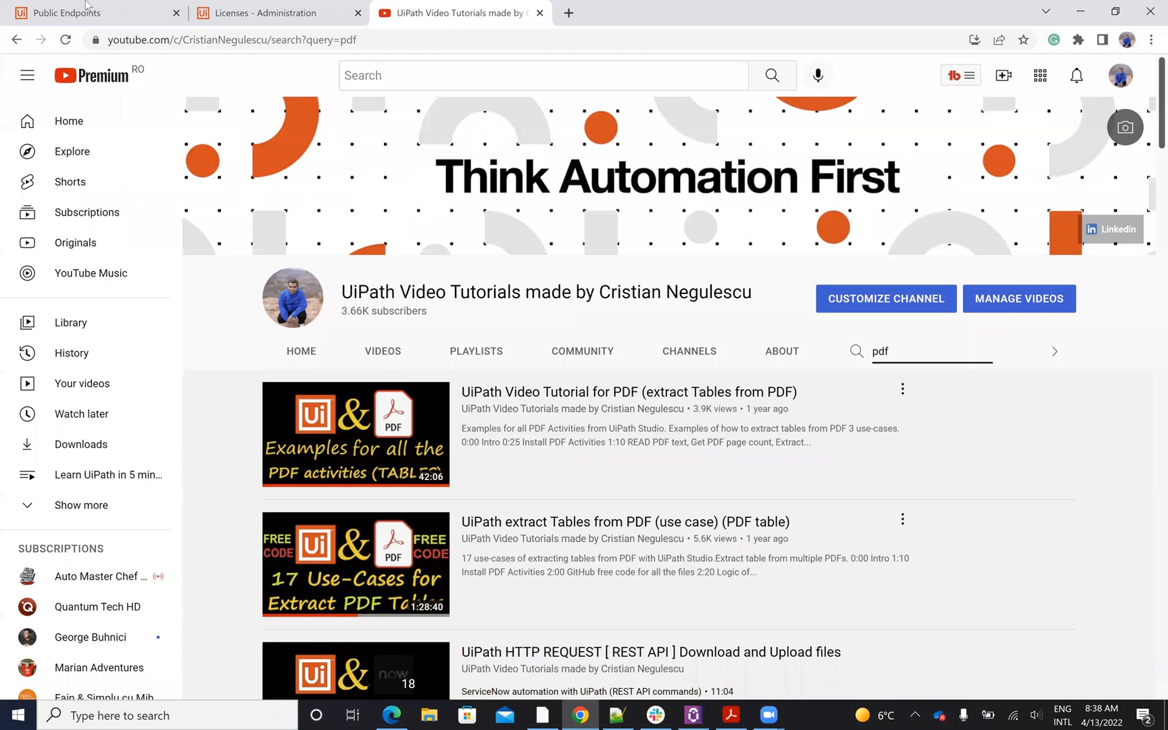
pyautogui.click(89, 12)
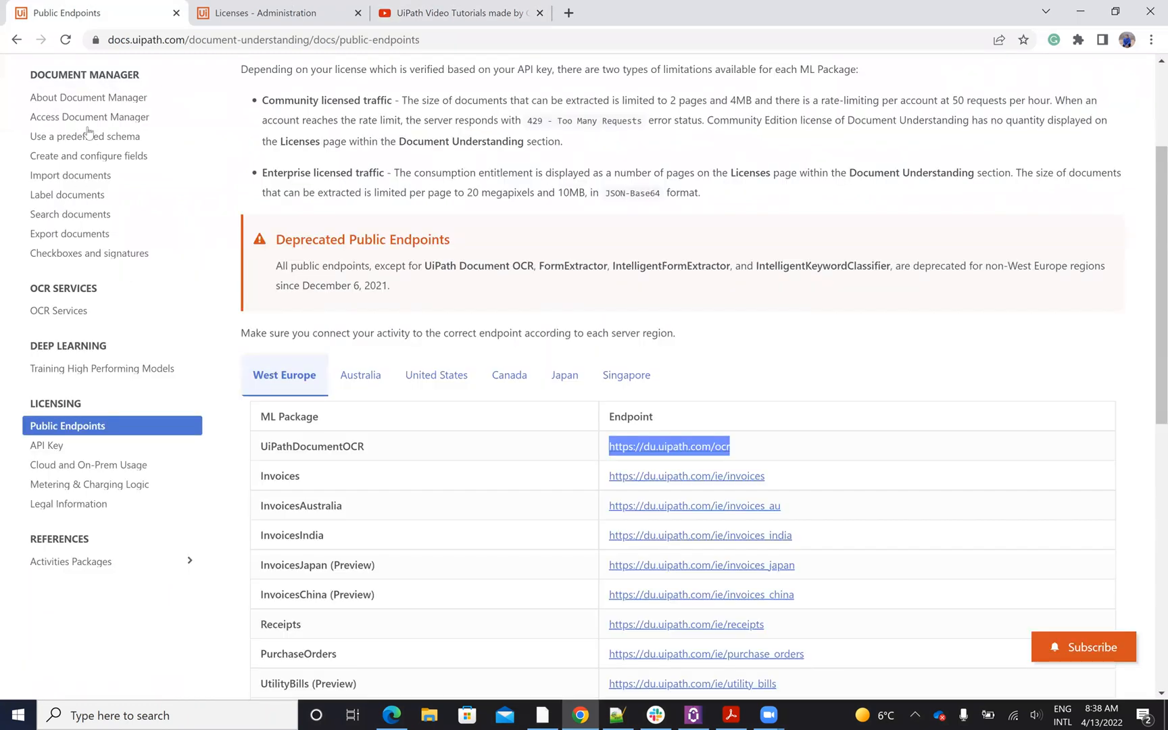
pyautogui.moveTo(760, 499)
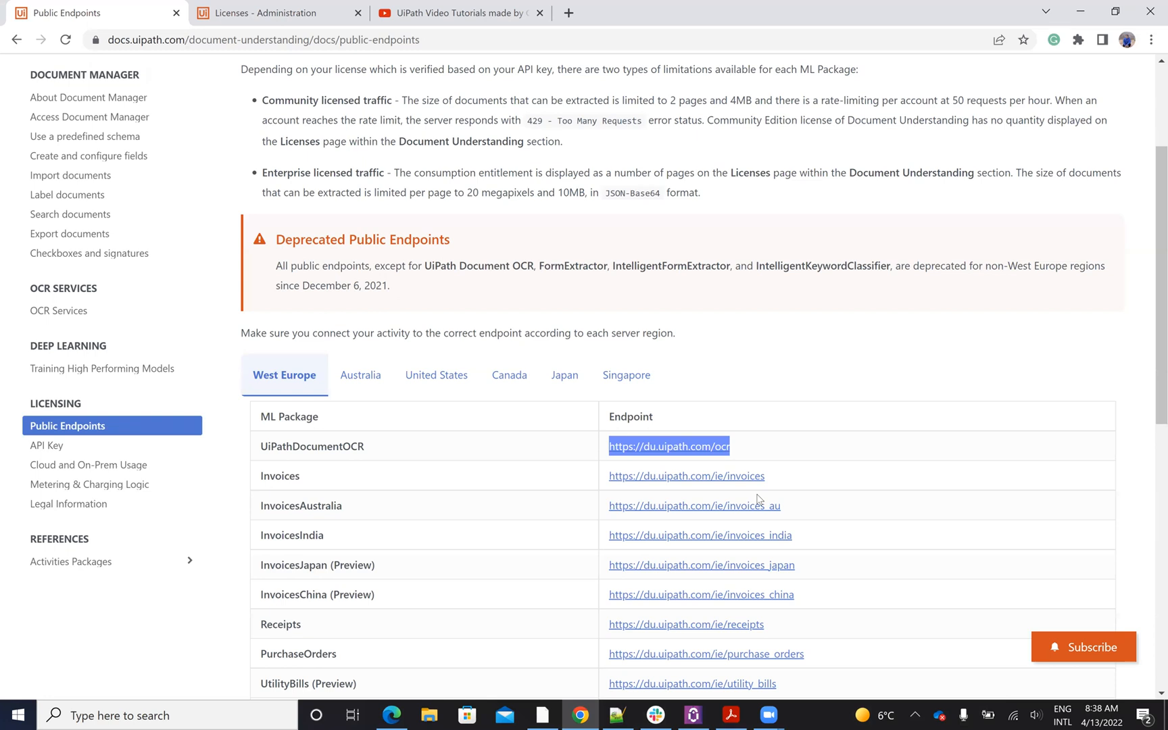
pyautogui.moveTo(714, 464)
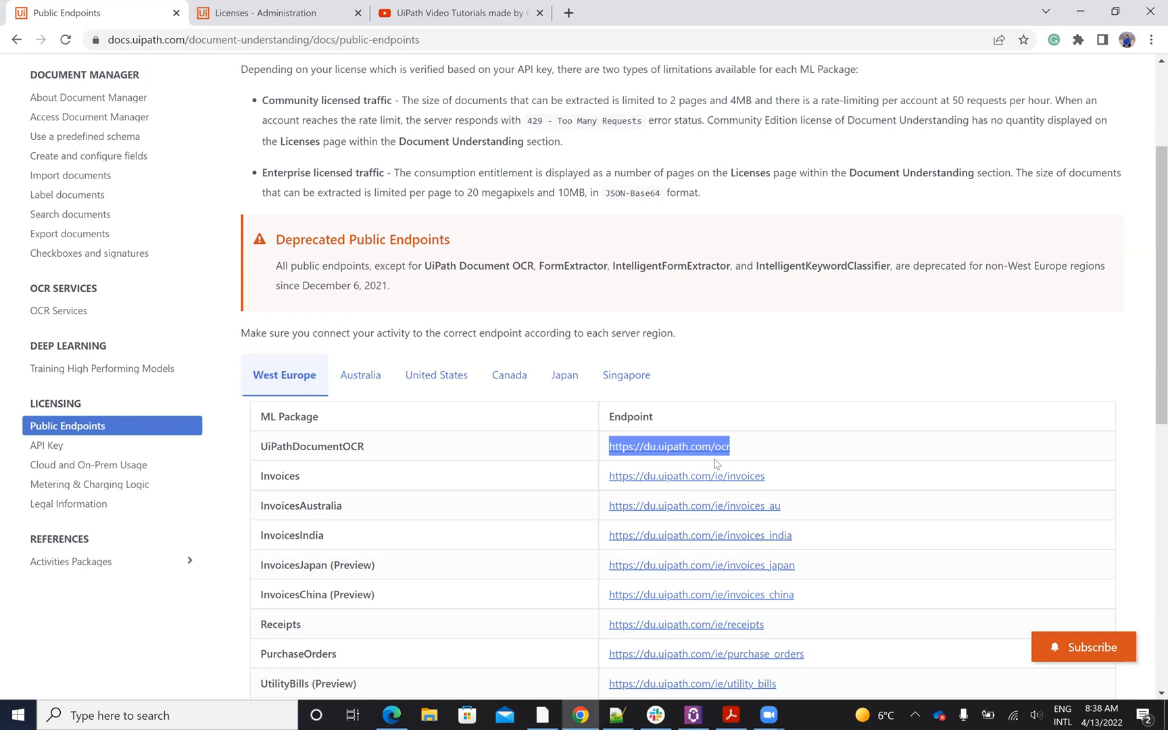
pyautogui.moveTo(709, 445)
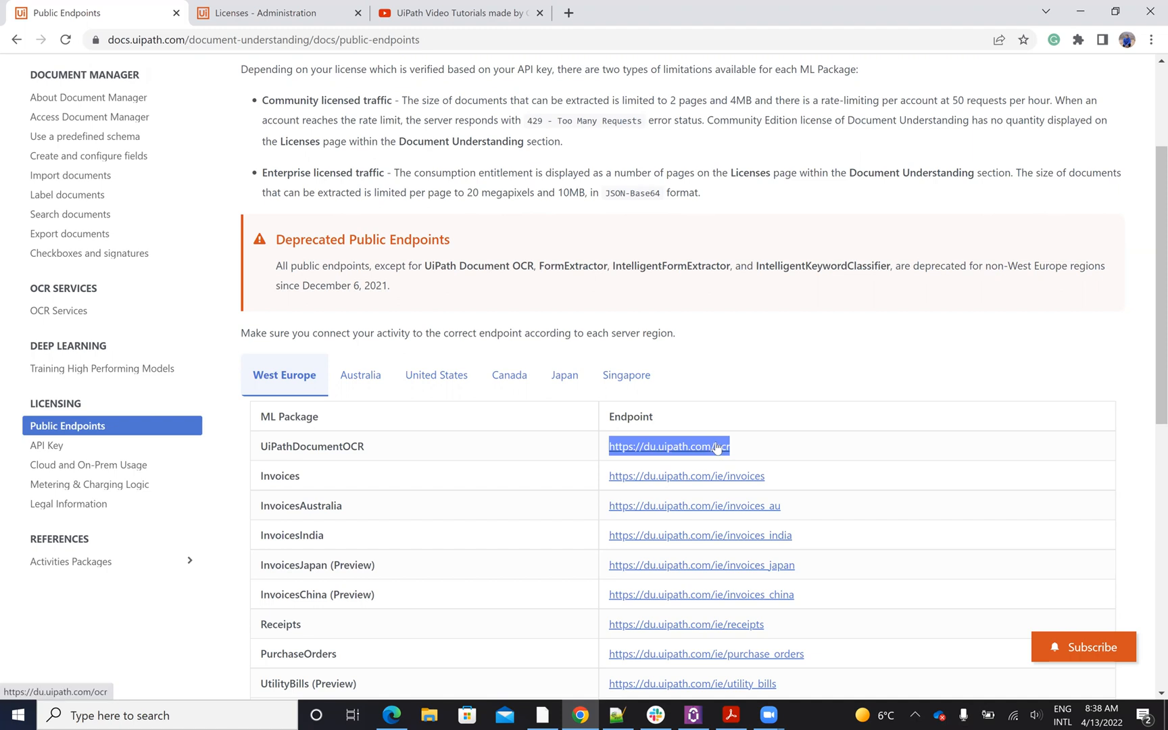
# Check the Document Understanding license with 100K pages and its API key
pyautogui.click(276, 13)
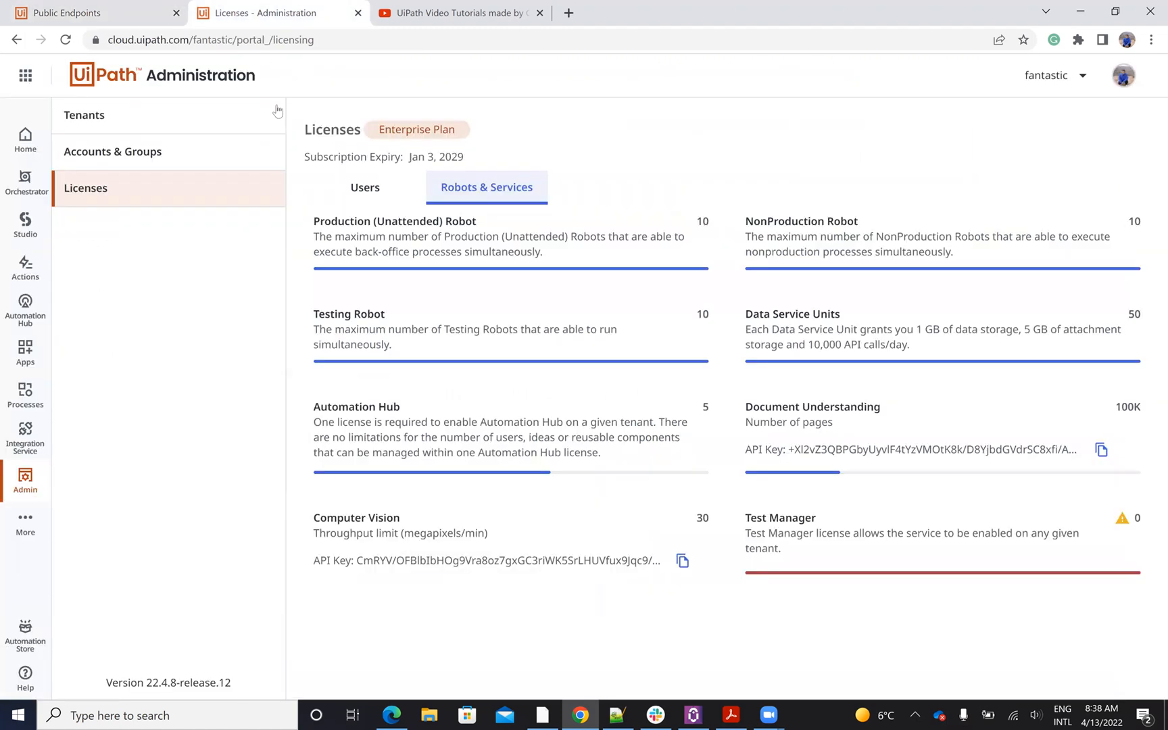
pyautogui.moveTo(7, 459)
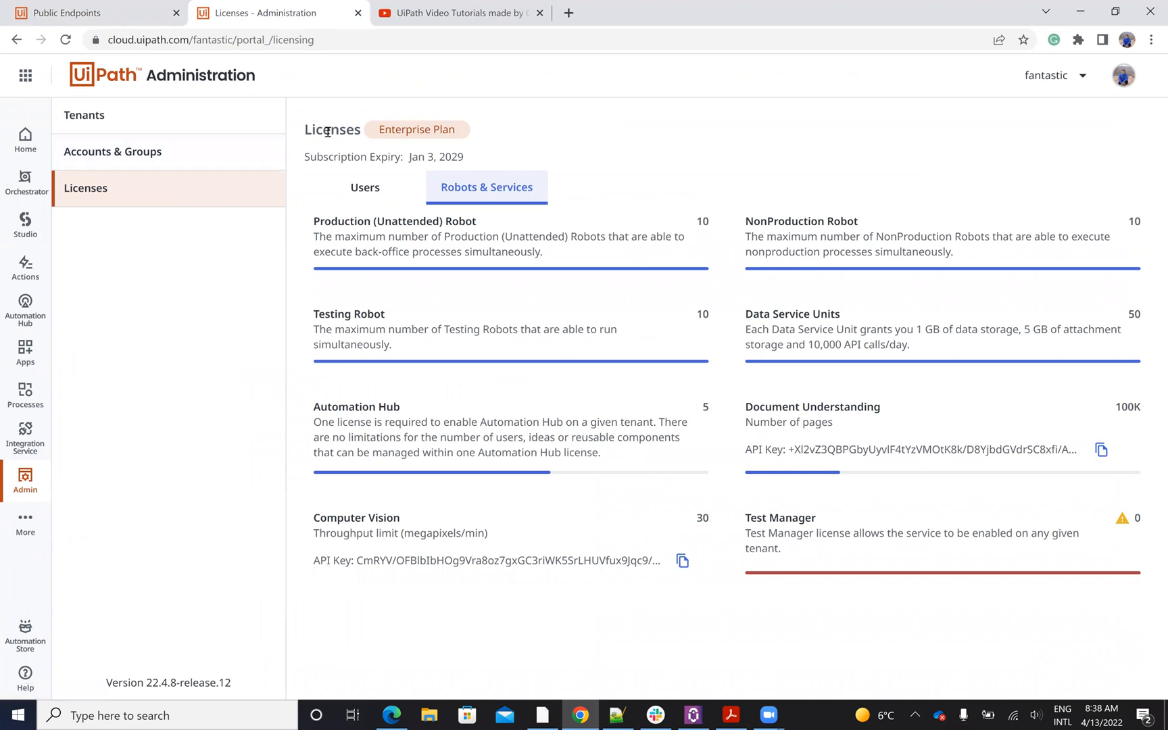
pyautogui.moveTo(489, 203)
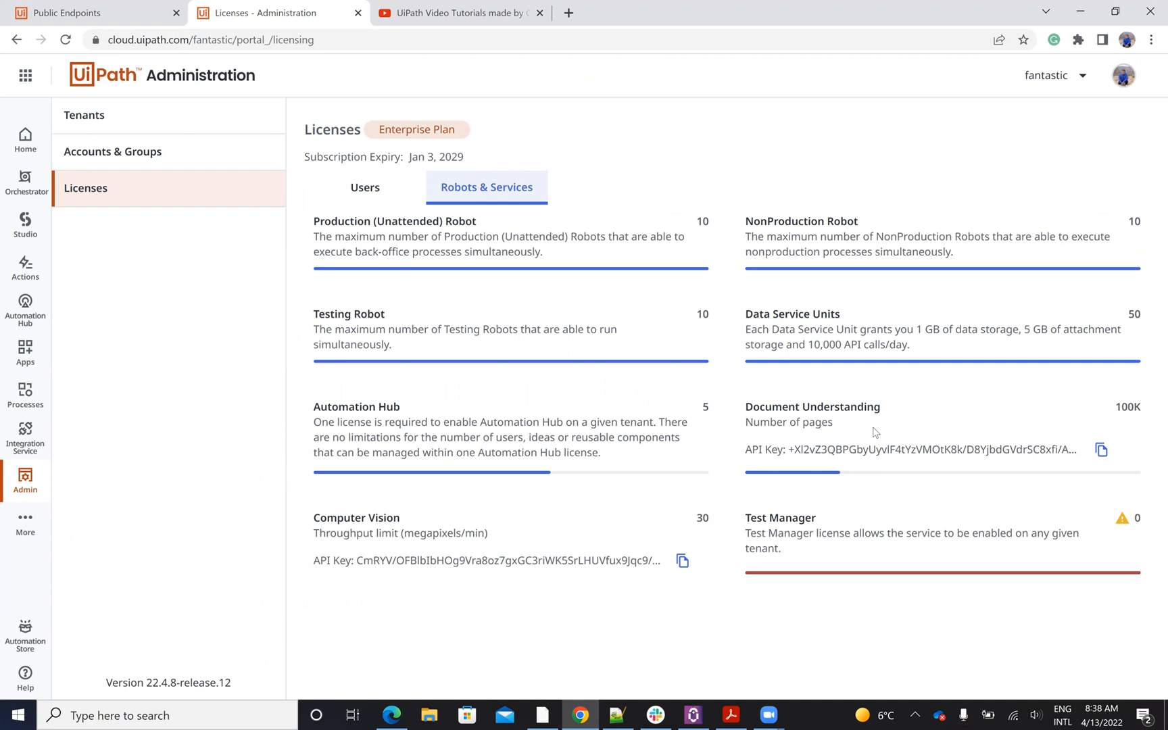
pyautogui.moveTo(773, 446)
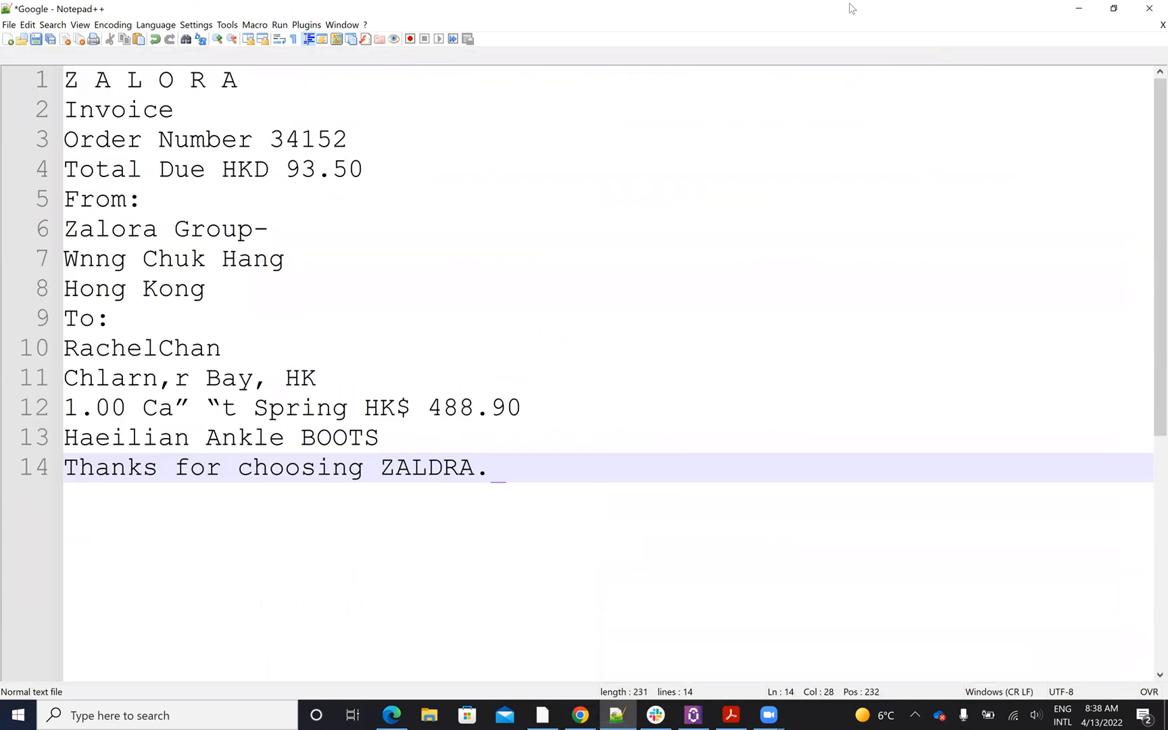
# Scroll through the Micro file's Microsoft OCR invoice text from ZALORA to the dates
pyautogui.click(797, 57)
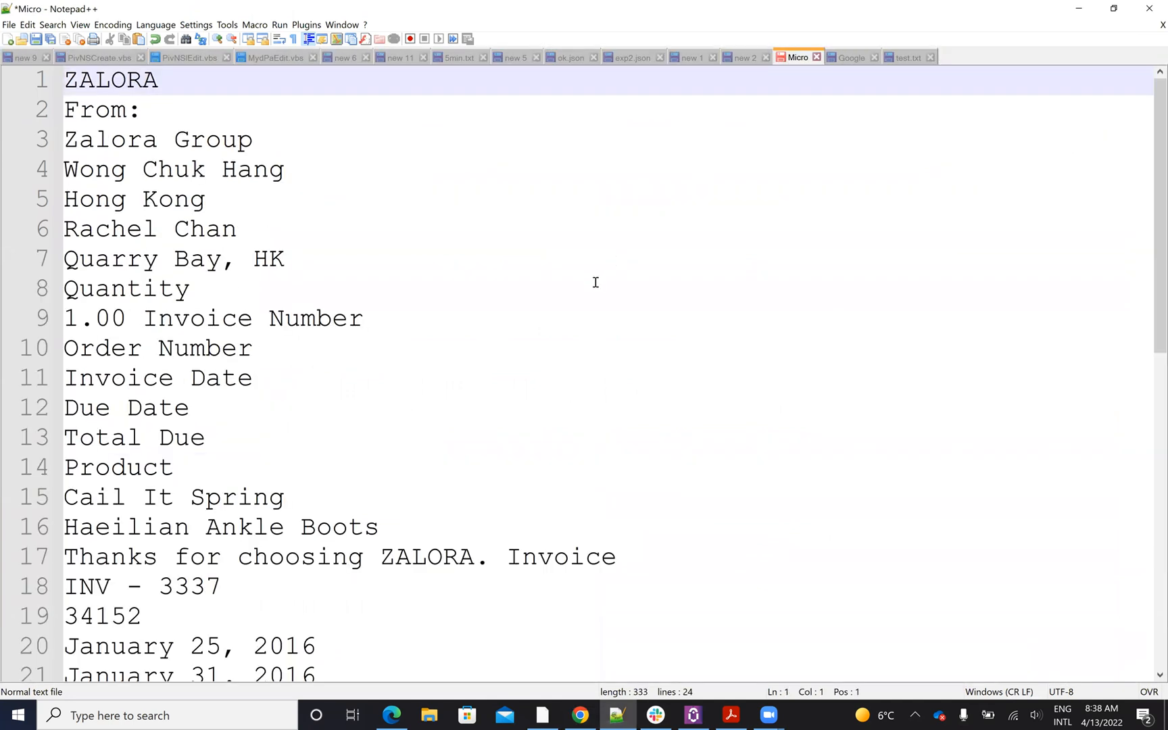
pyautogui.scroll(-3)
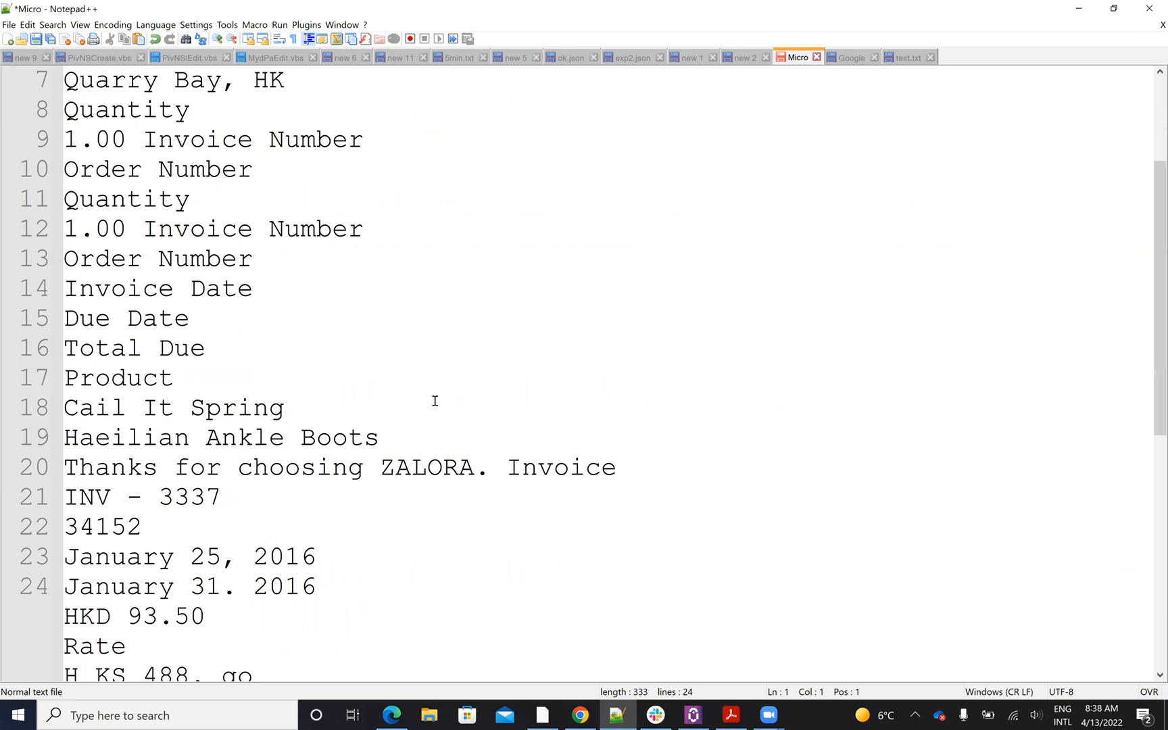
pyautogui.scroll(-3)
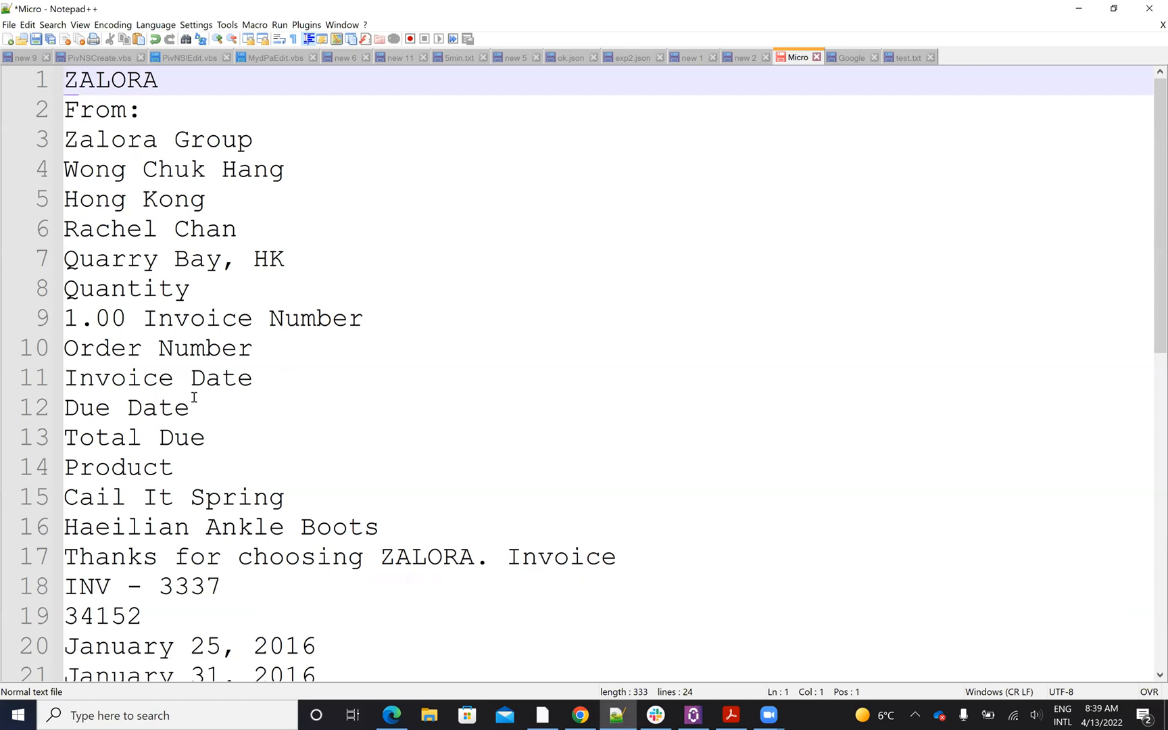
pyautogui.moveTo(240, 399)
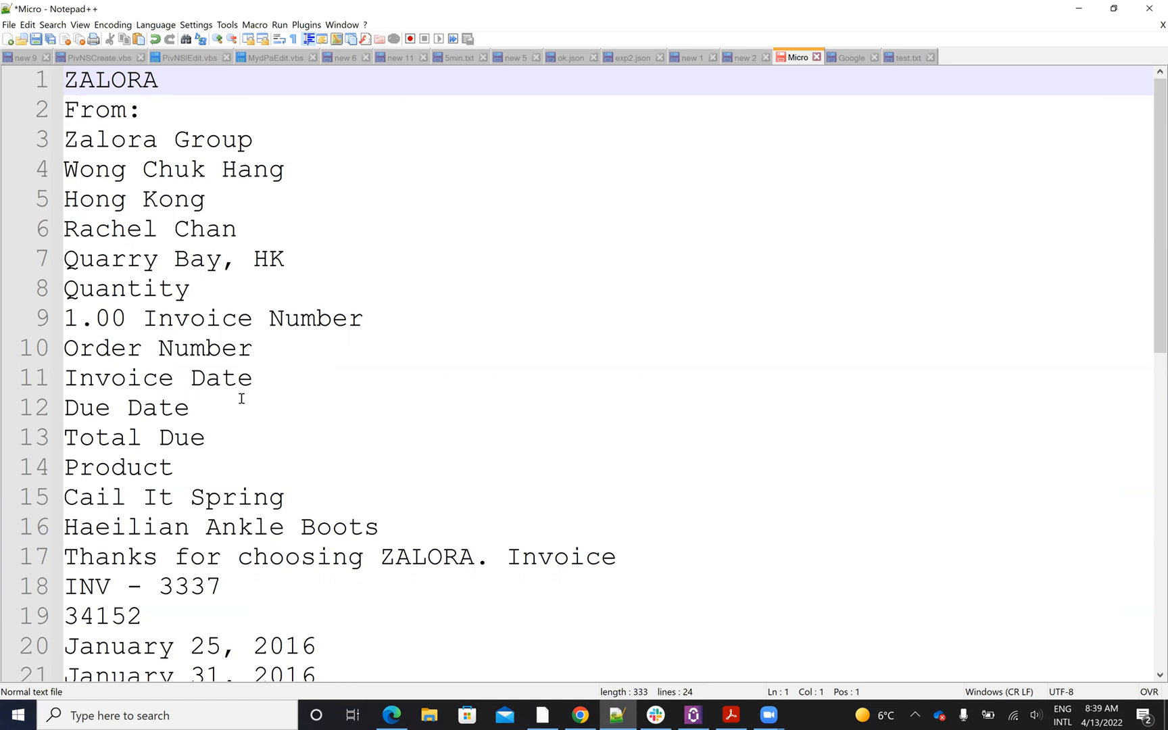
pyautogui.moveTo(443, 574)
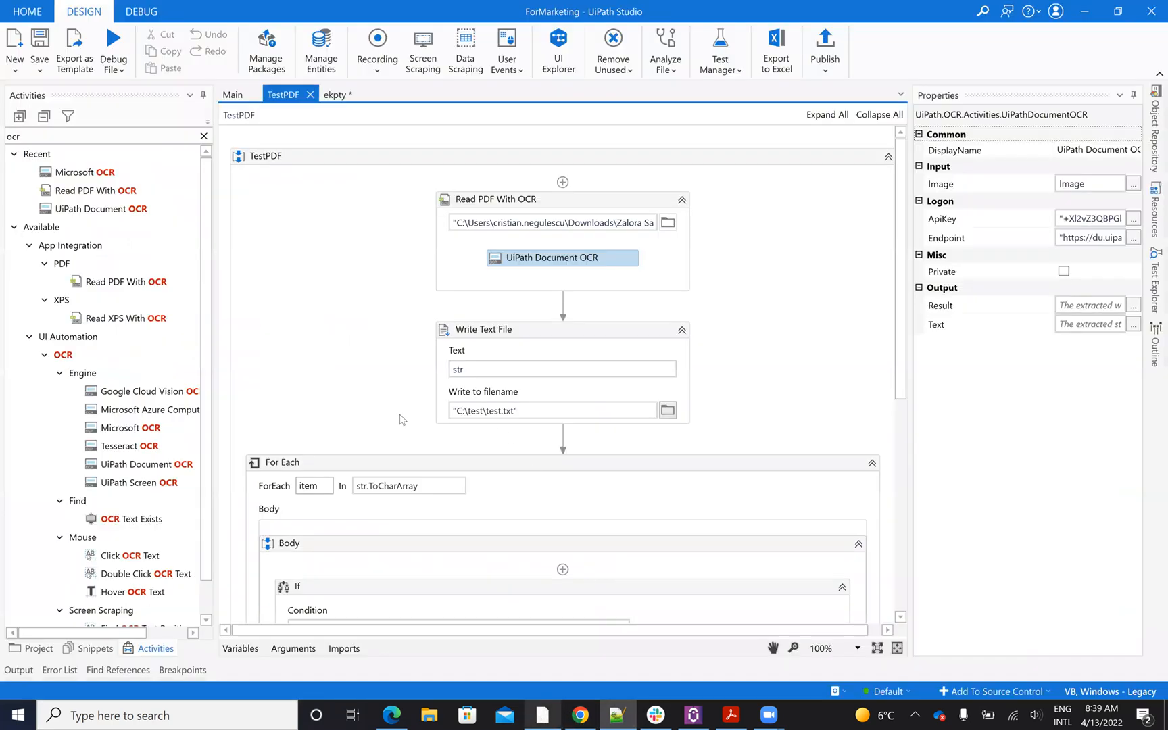
# Scroll TestPDF down to the For Each loop's If condition and Assign cnt = cnt+1
pyautogui.scroll(-3)
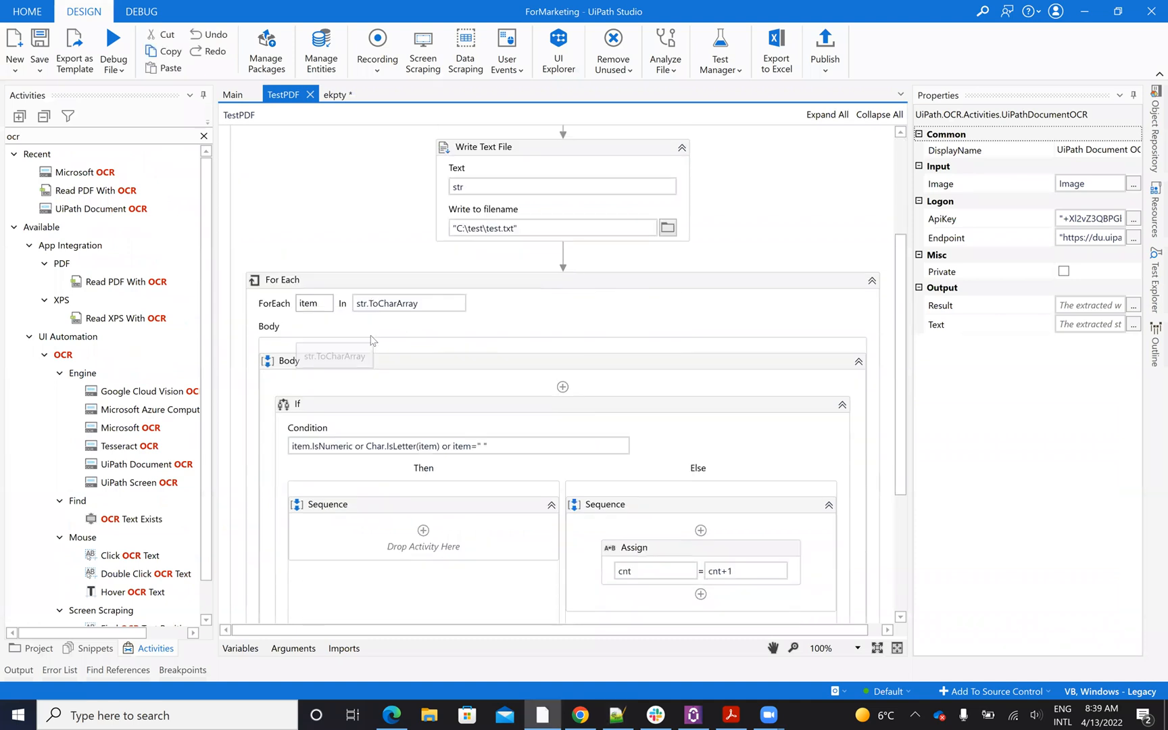
pyautogui.scroll(-3)
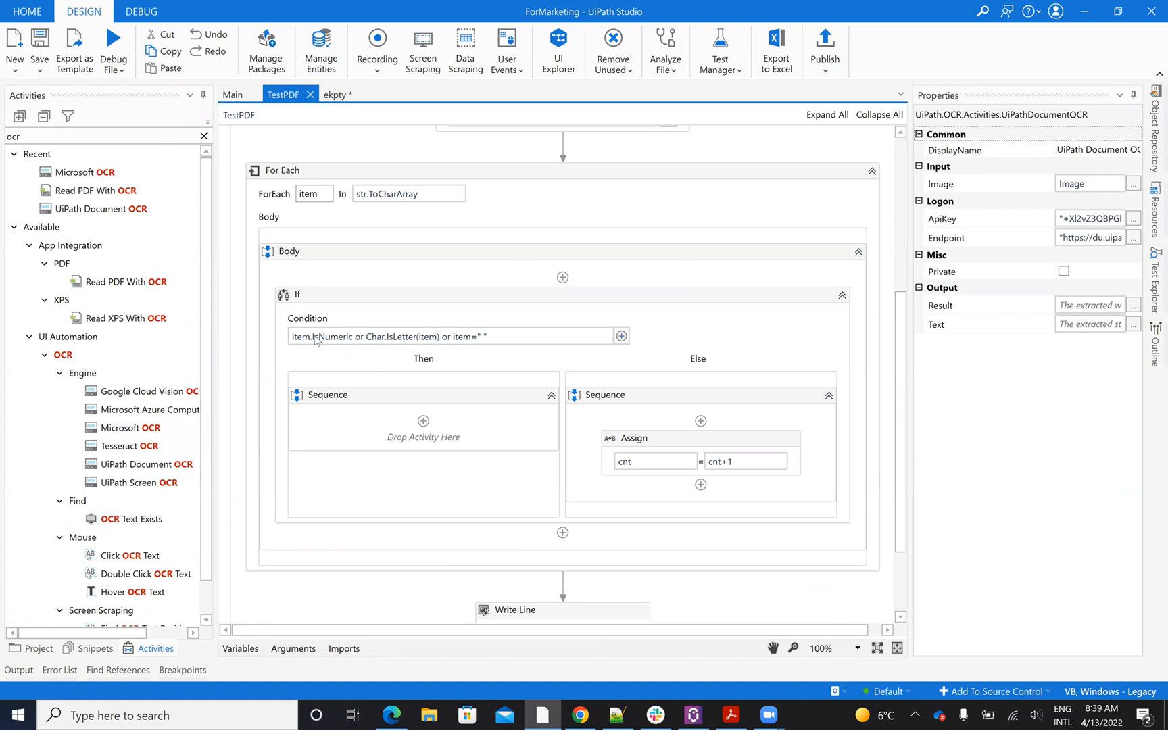
pyautogui.moveTo(373, 343)
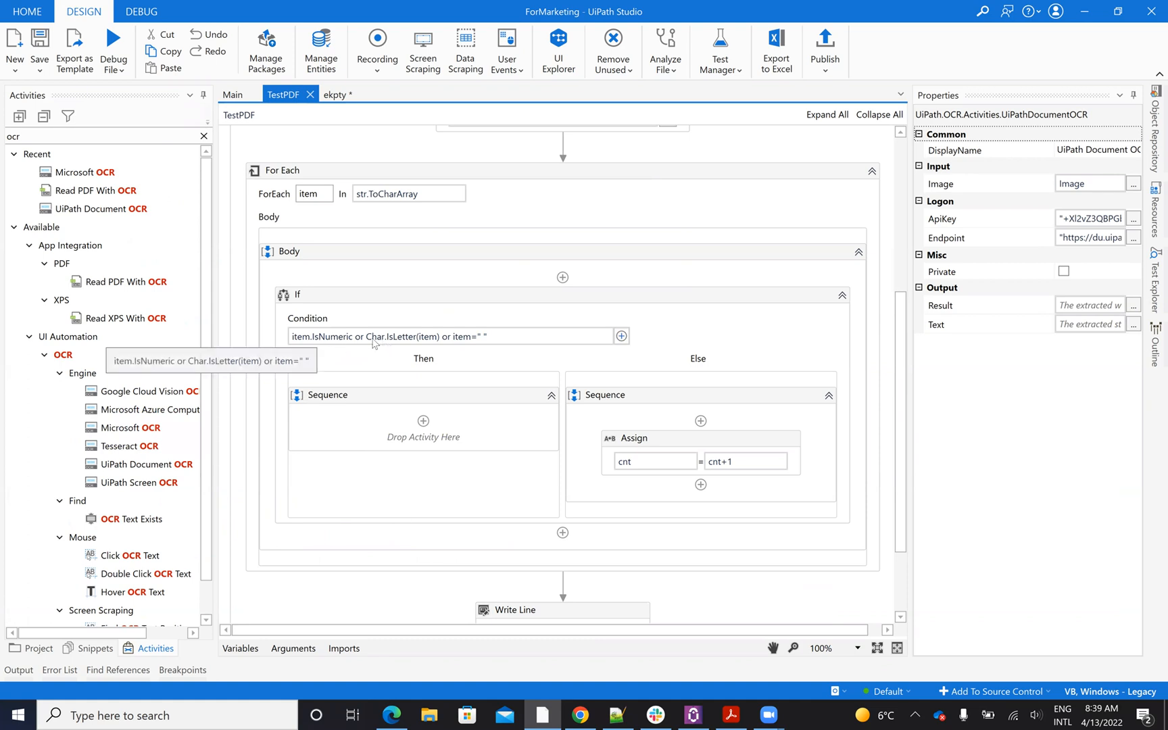
pyautogui.moveTo(343, 346)
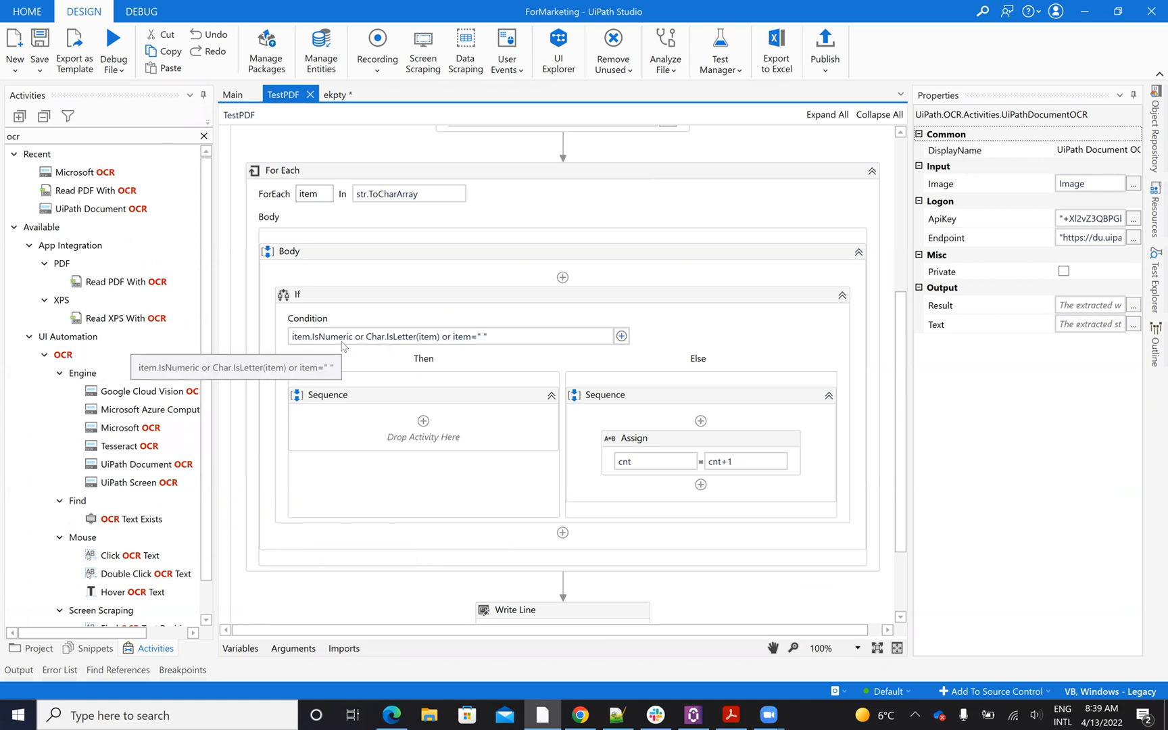
pyautogui.moveTo(399, 343)
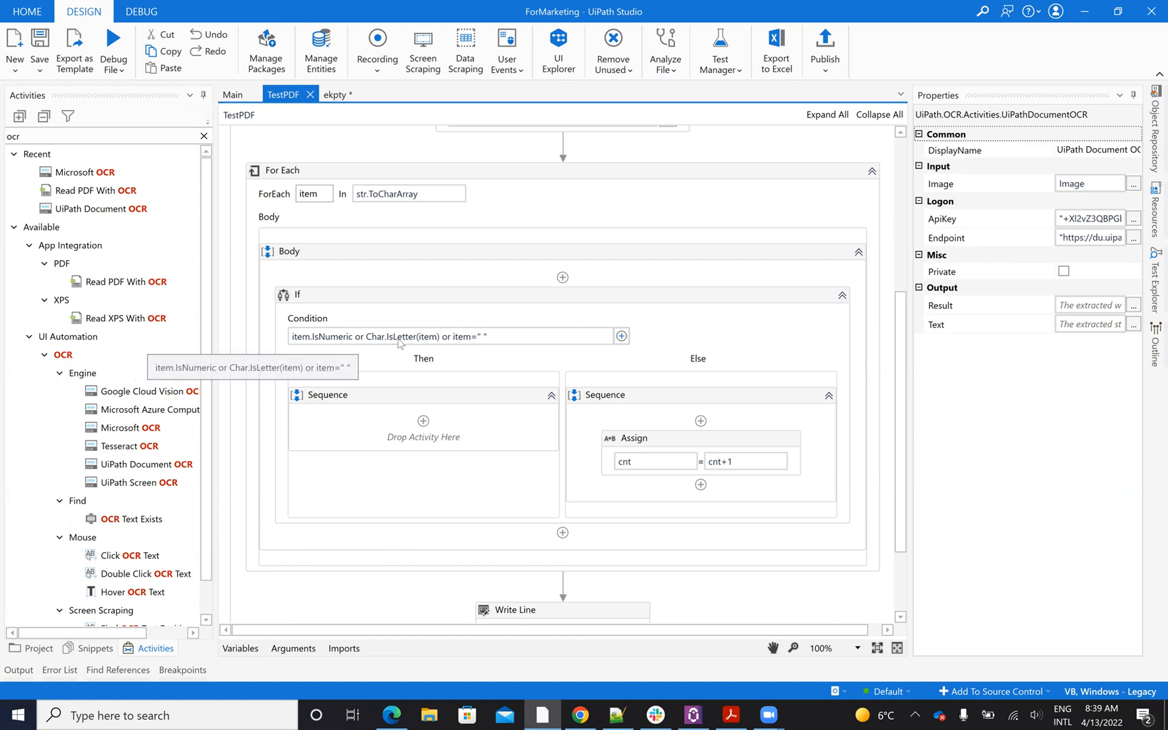
pyautogui.moveTo(477, 343)
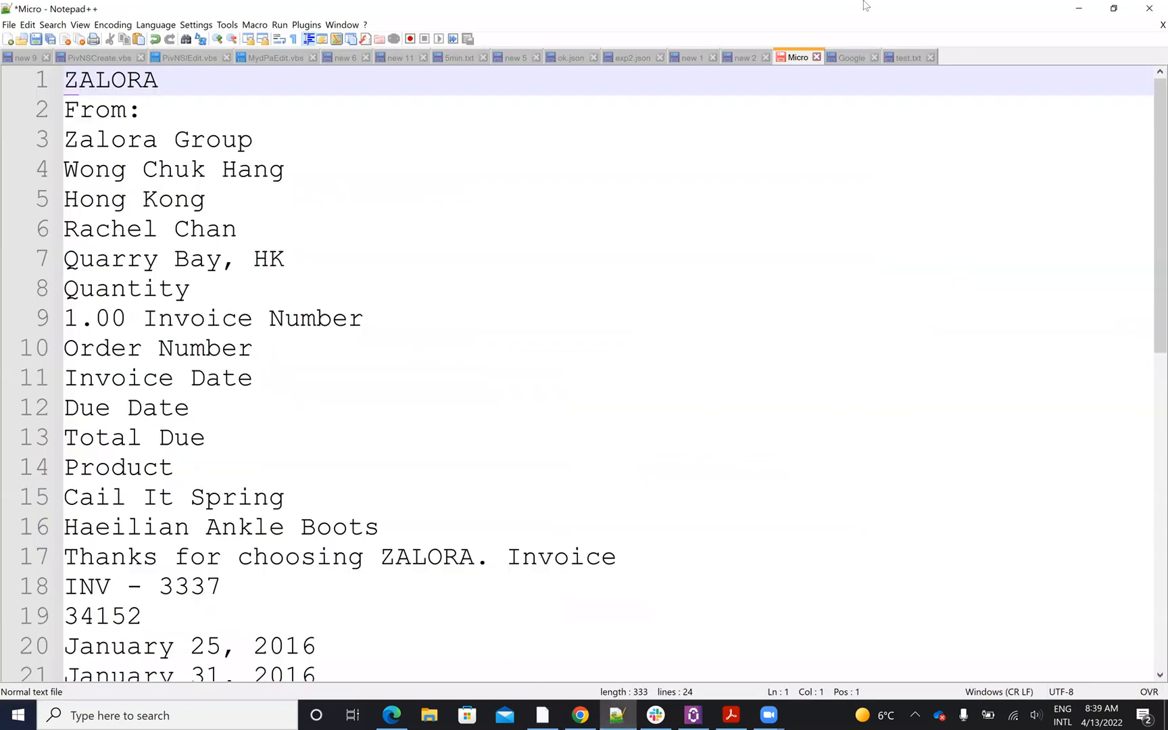
# Switch Notepad++ to the Google OCR text file to view garbled line 12
pyautogui.click(851, 57)
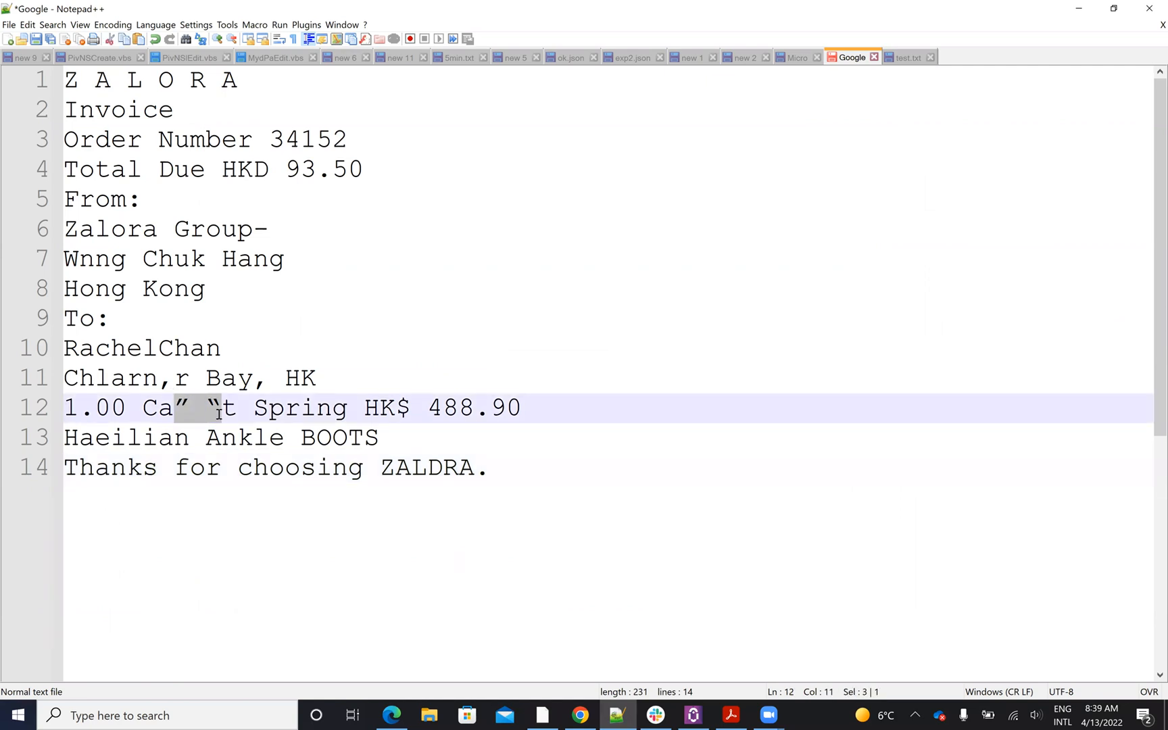
pyautogui.moveTo(217, 419)
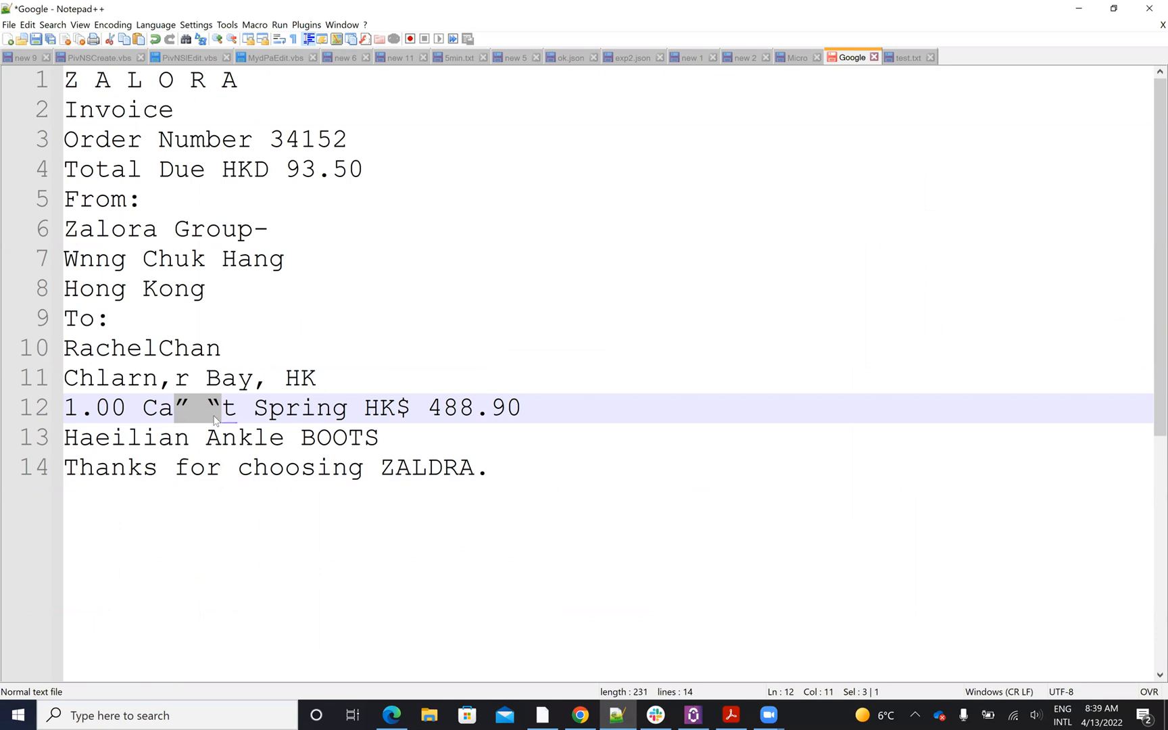
pyautogui.moveTo(600, 696)
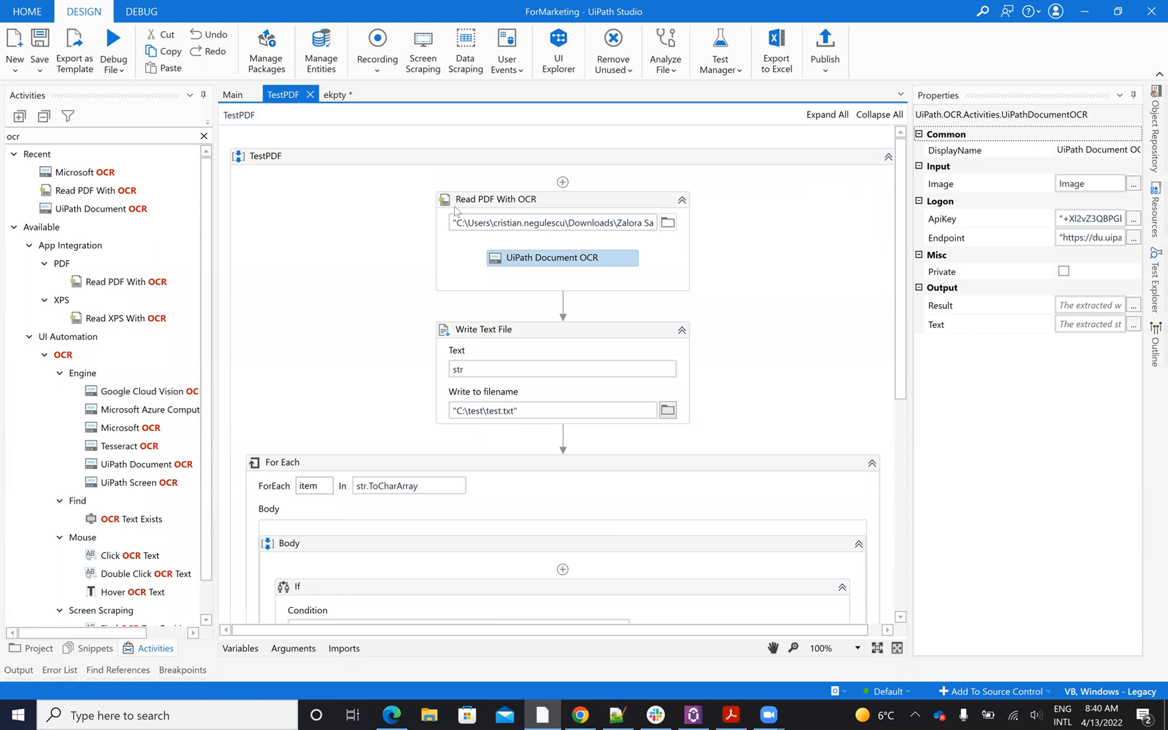
pyautogui.moveTo(261, 382)
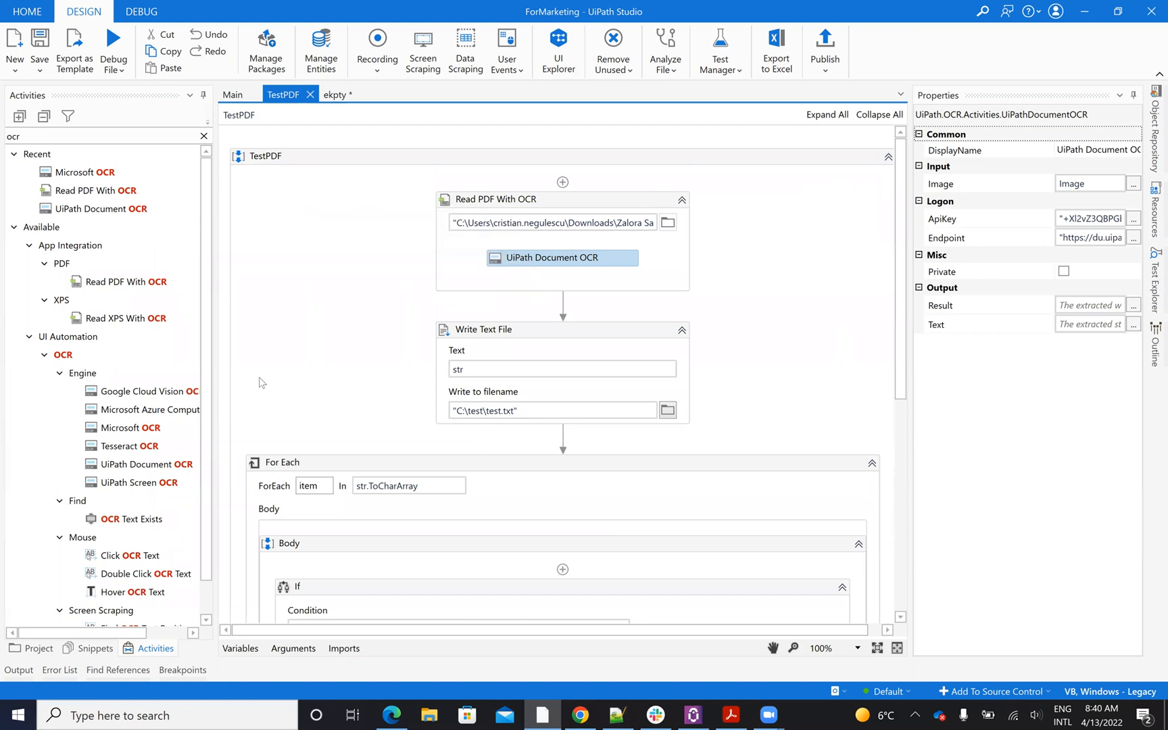
pyautogui.moveTo(133, 427)
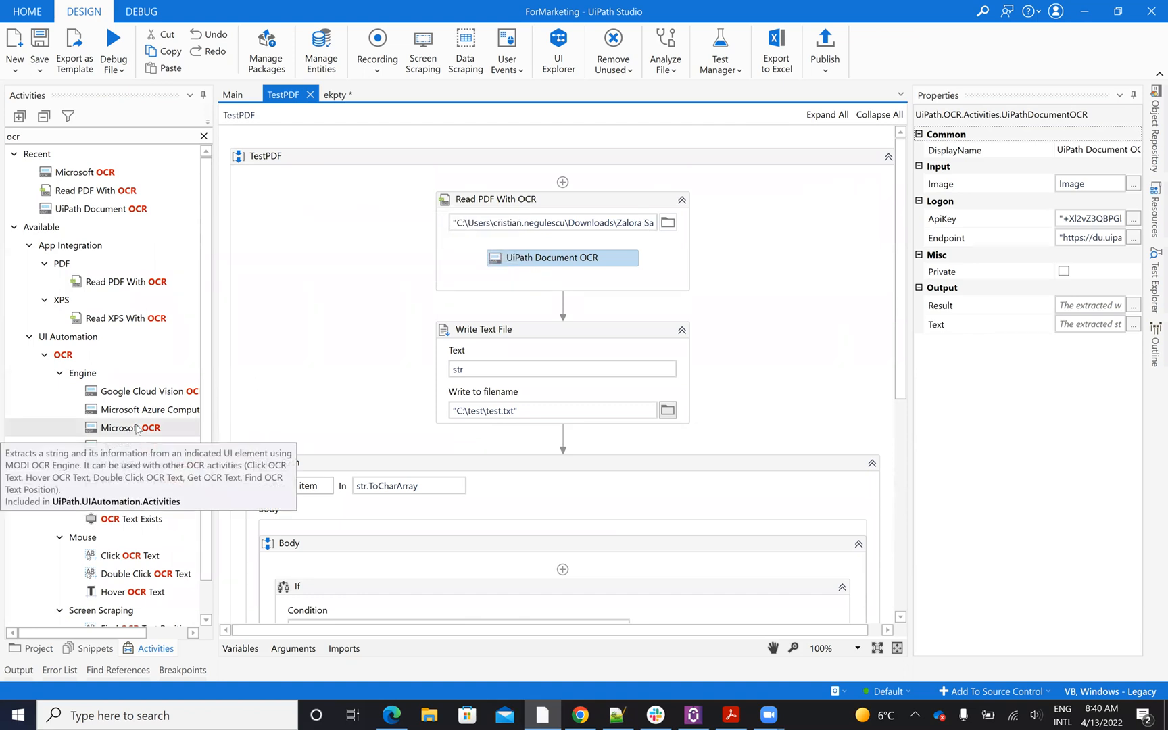
pyautogui.moveTo(269, 381)
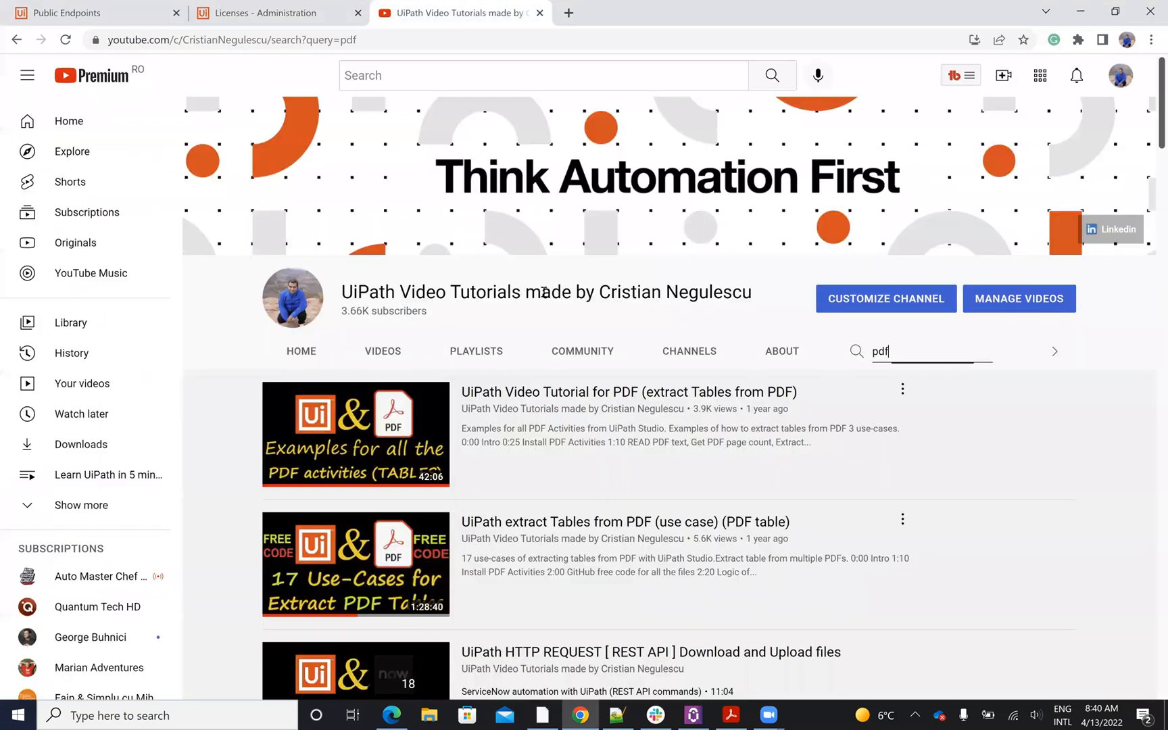
pyautogui.moveTo(609, 220)
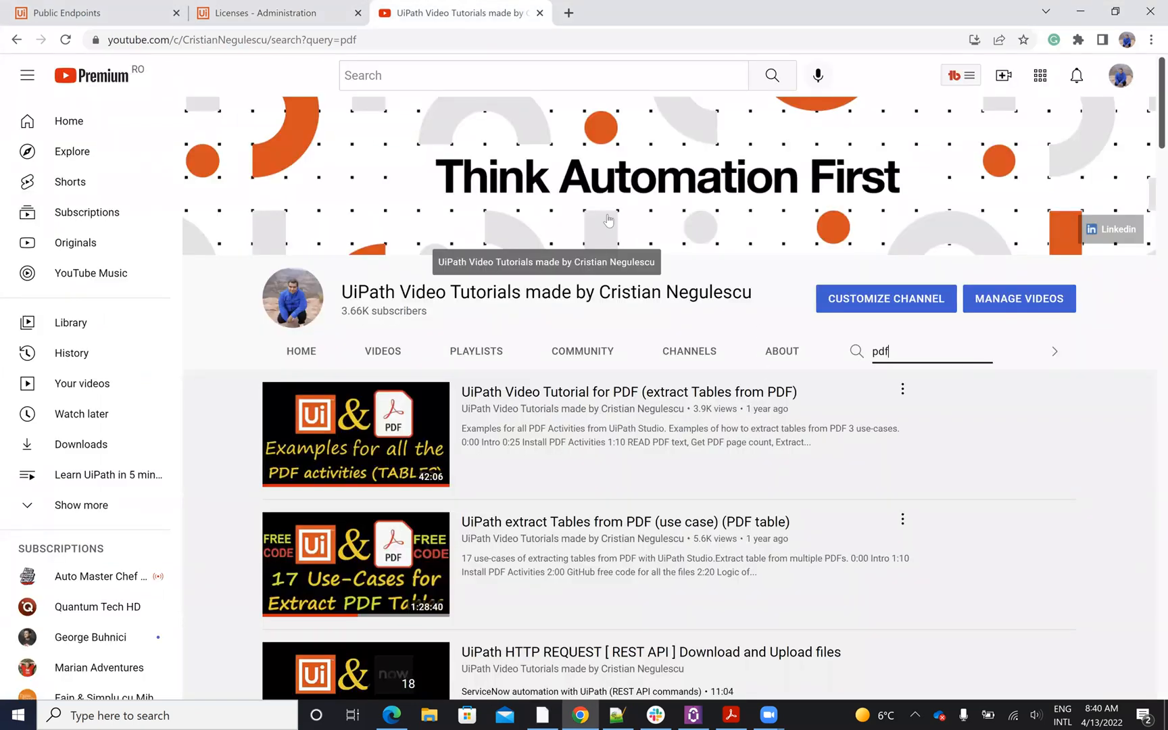
pyautogui.moveTo(913, 83)
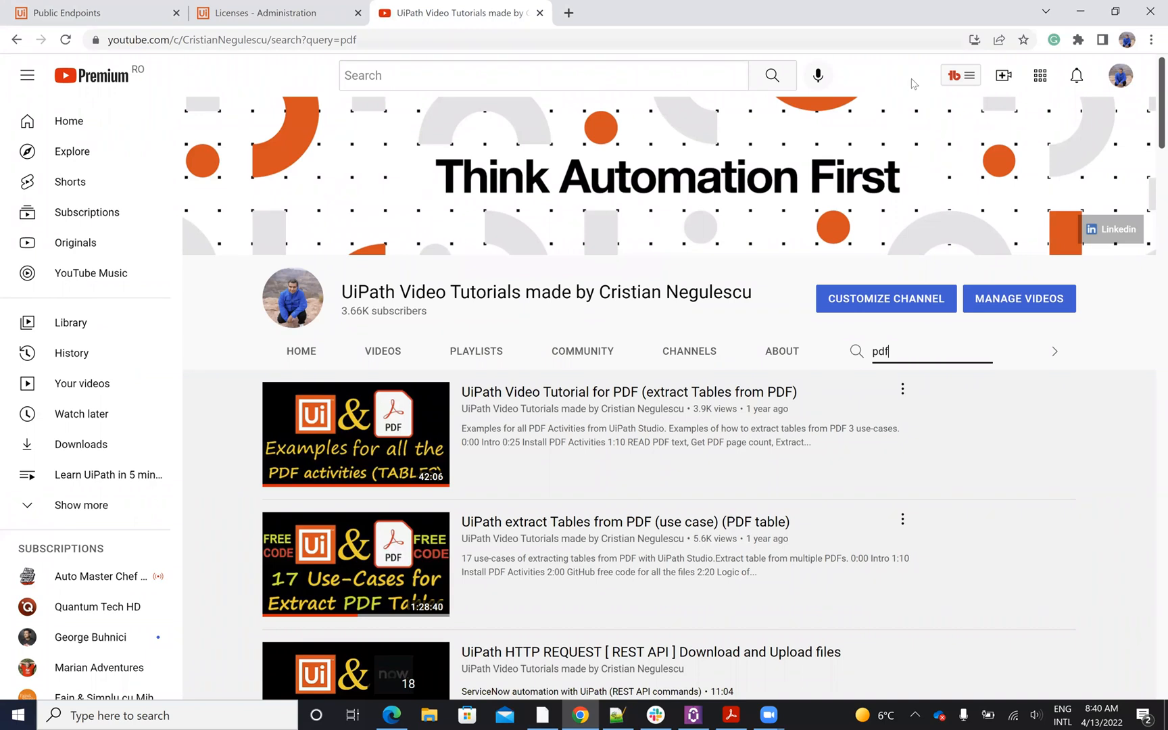